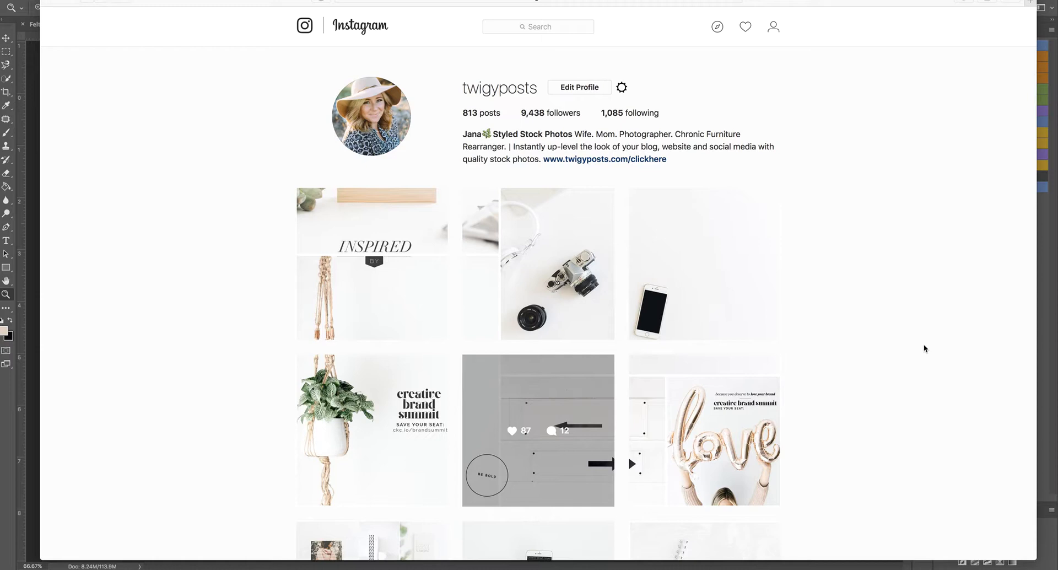
# Browse down and back up the page, then bring up the Lightroom collage from the Dock
pyautogui.scroll(-3)
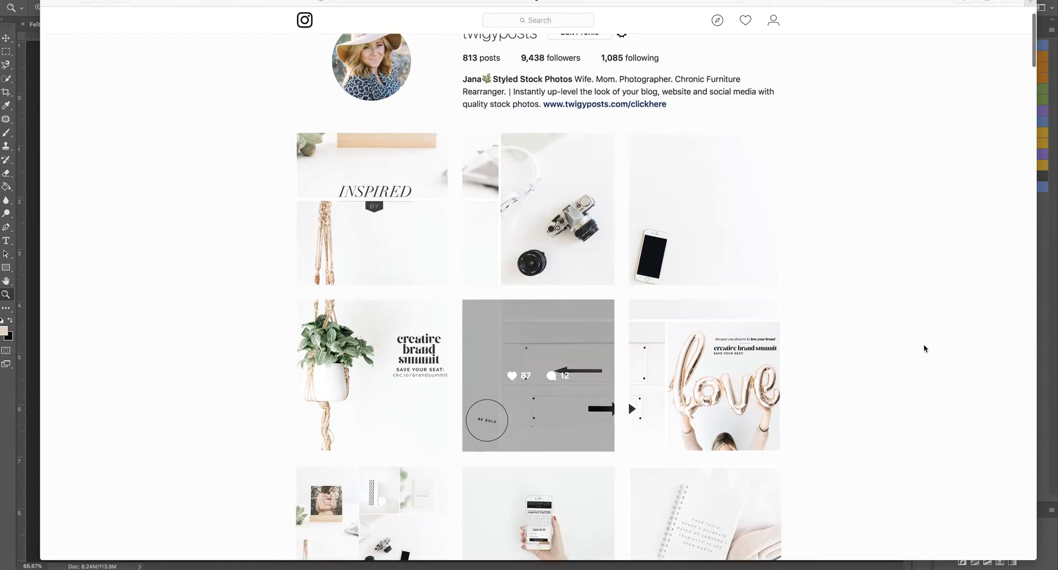
pyautogui.scroll(-3)
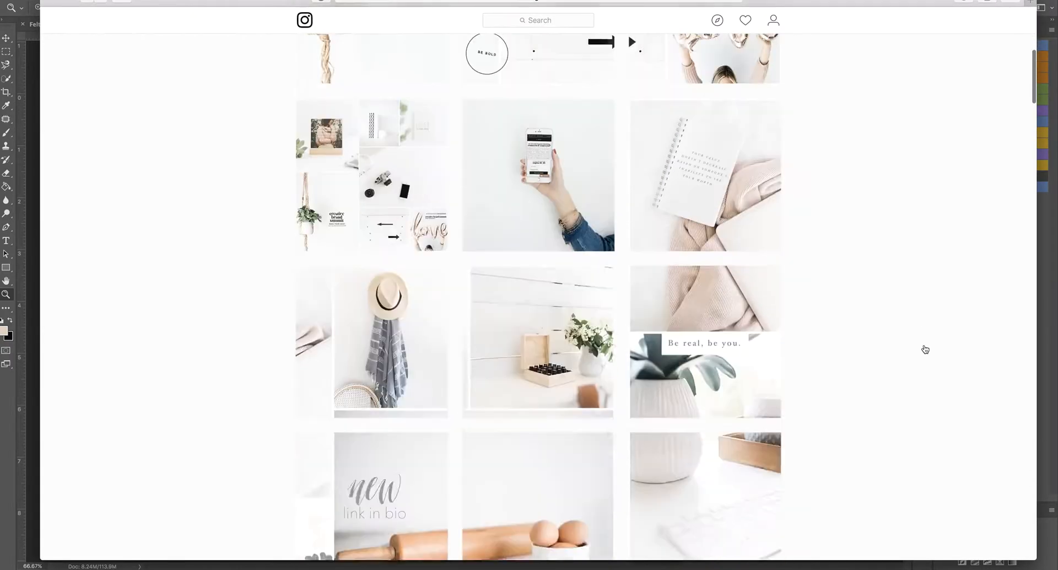
pyautogui.scroll(-3)
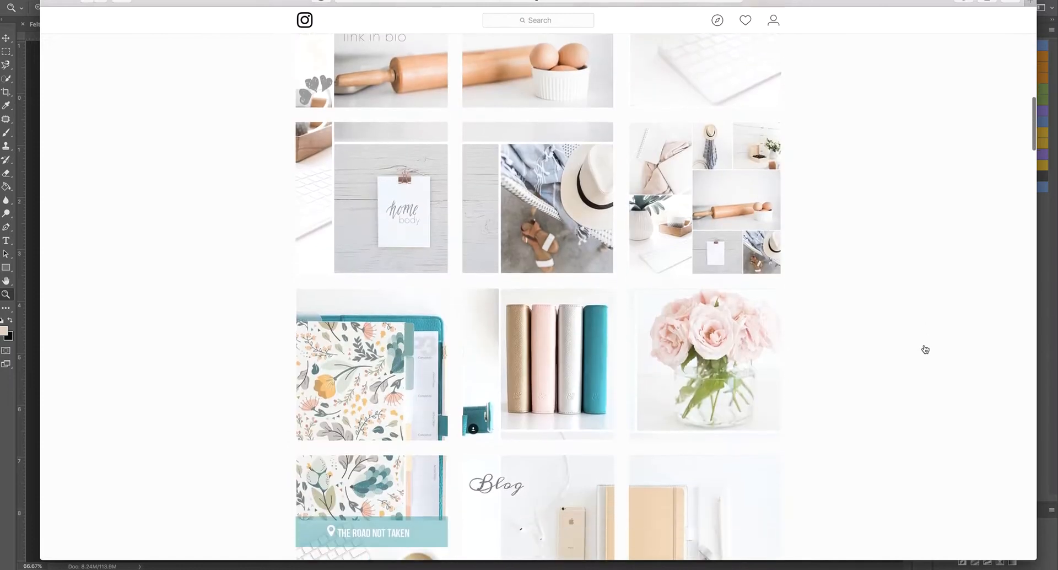
pyautogui.scroll(-3)
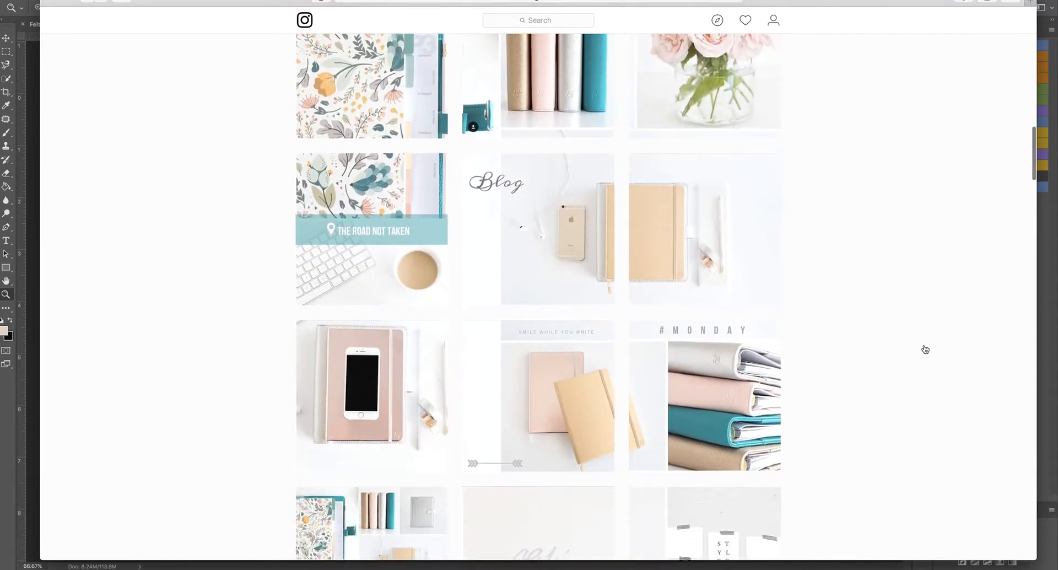
pyautogui.scroll(-3)
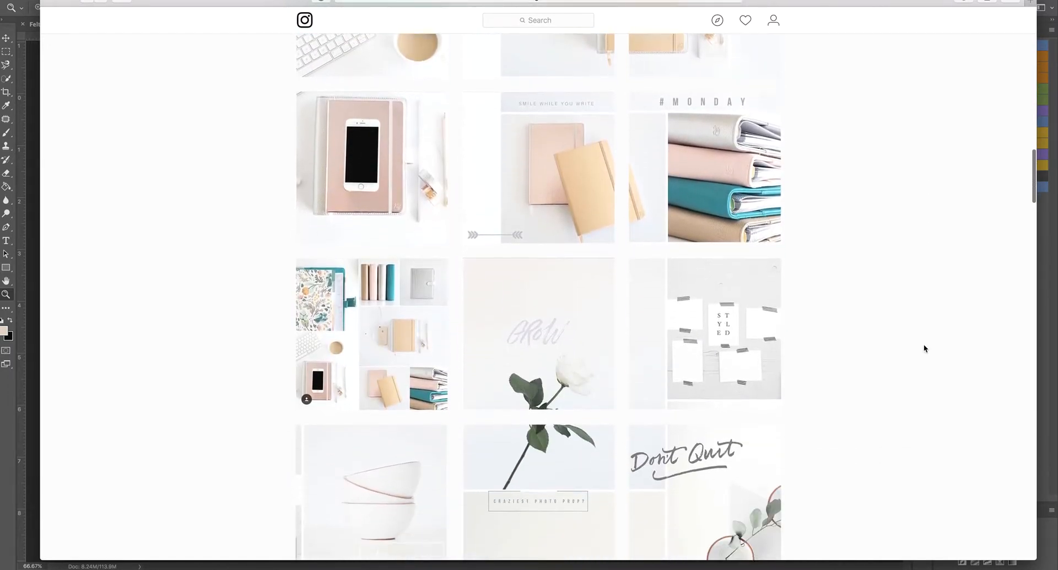
pyautogui.scroll(-3)
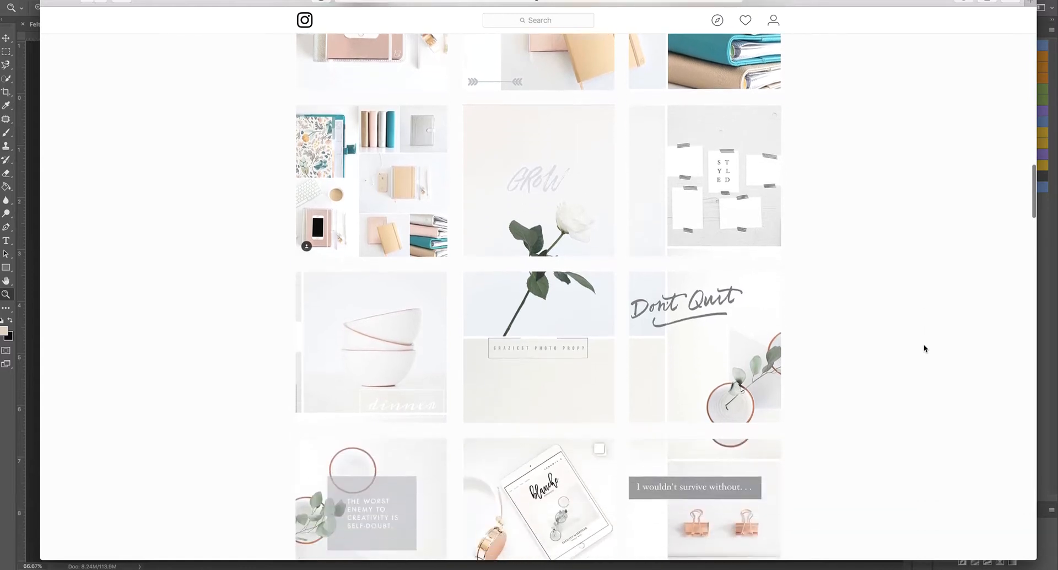
pyautogui.scroll(-3)
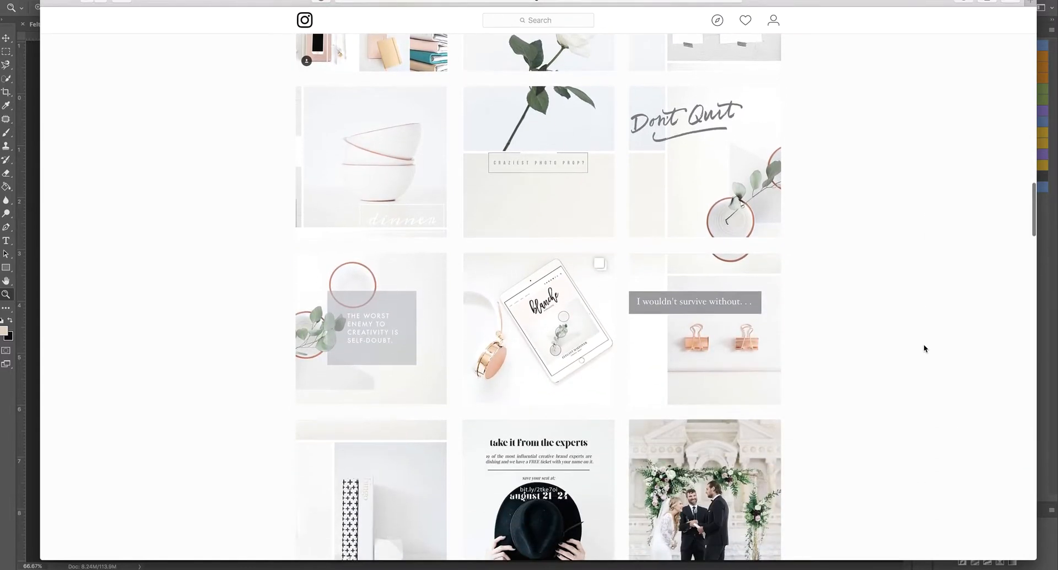
pyautogui.scroll(-3)
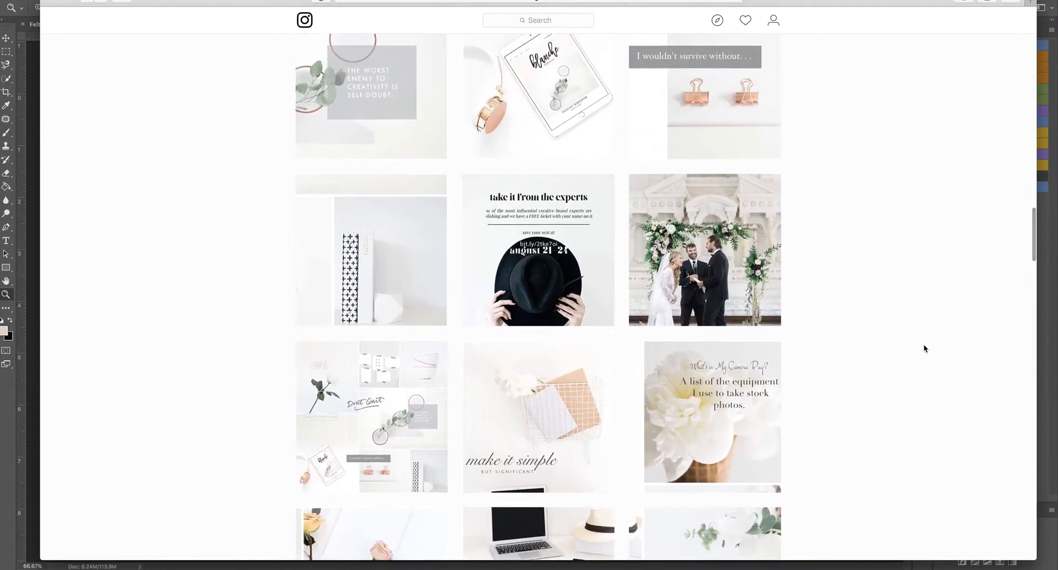
pyautogui.scroll(3)
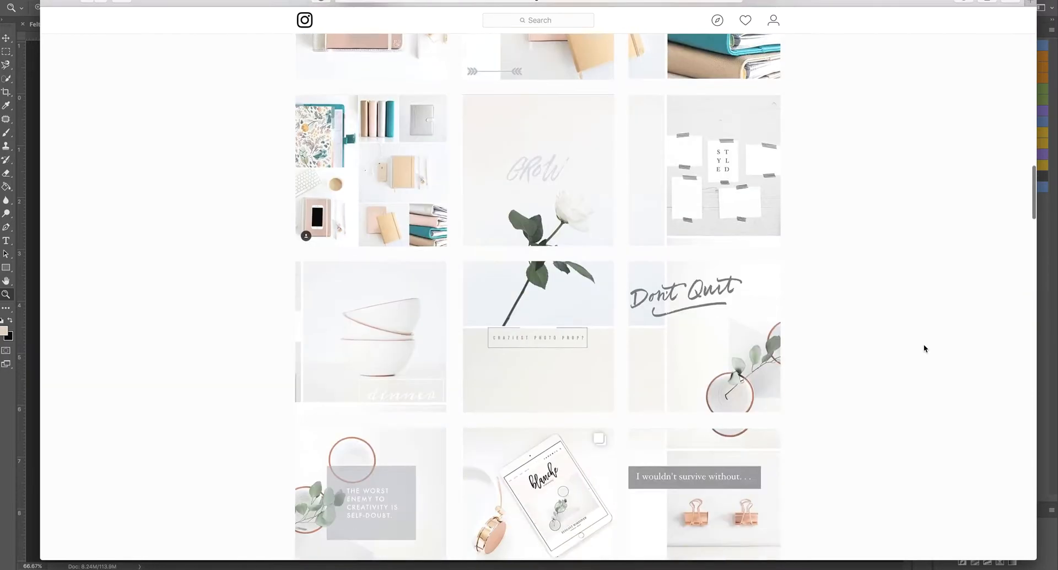
pyautogui.scroll(-3)
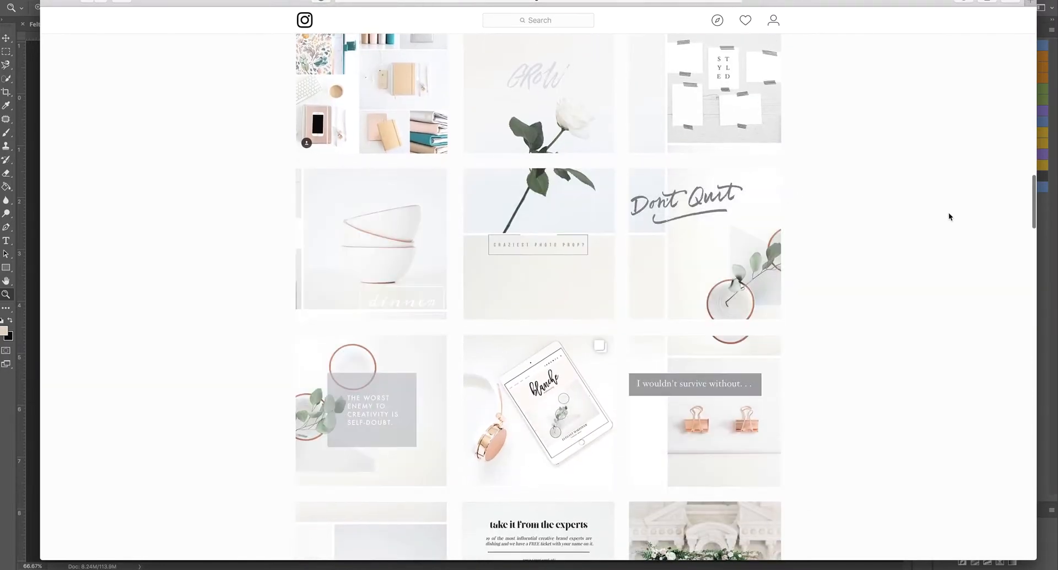
pyautogui.scroll(3)
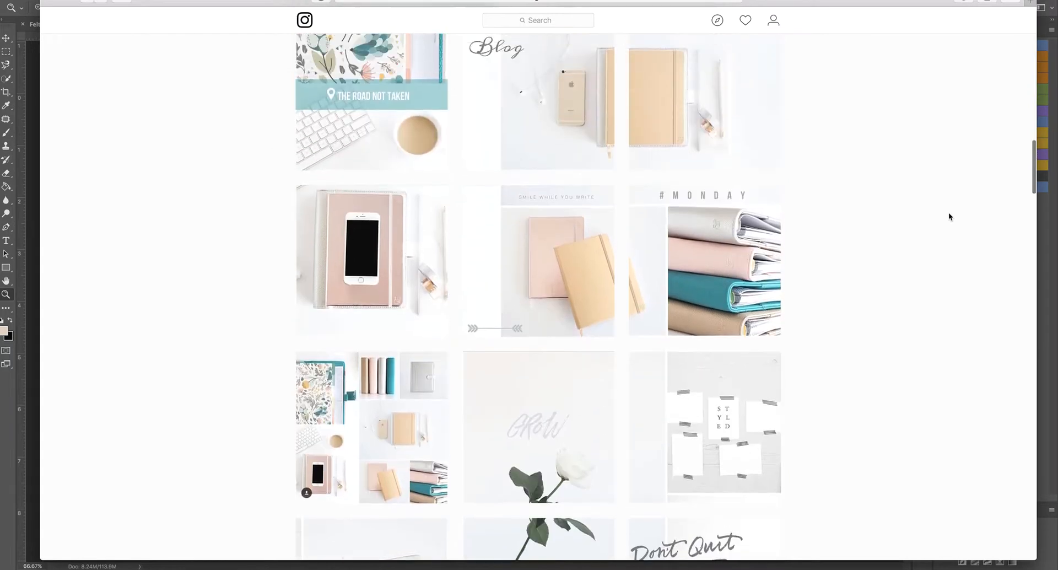
pyautogui.scroll(3)
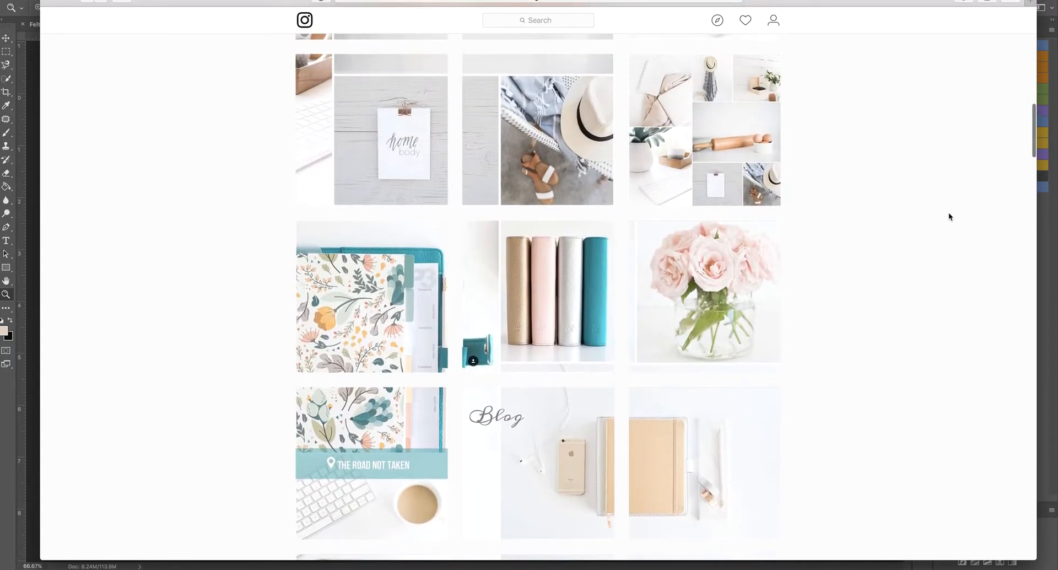
pyautogui.scroll(3)
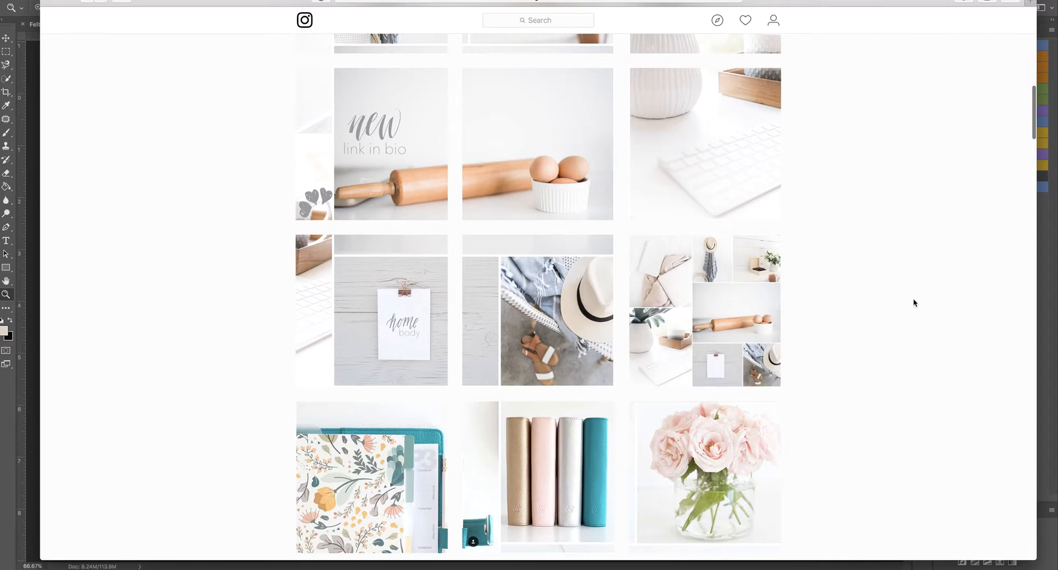
pyautogui.moveTo(891, 306)
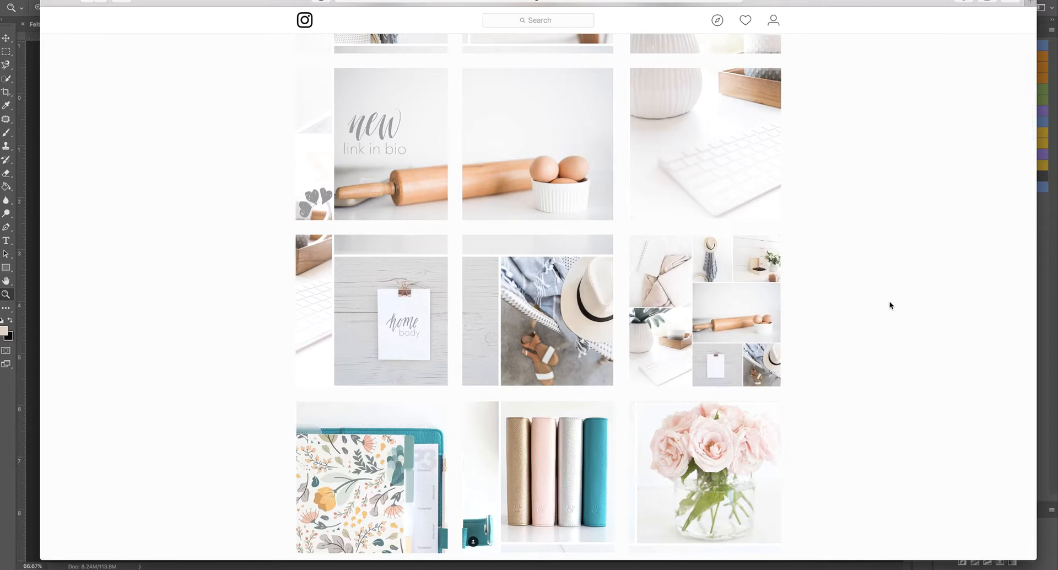
pyautogui.scroll(3)
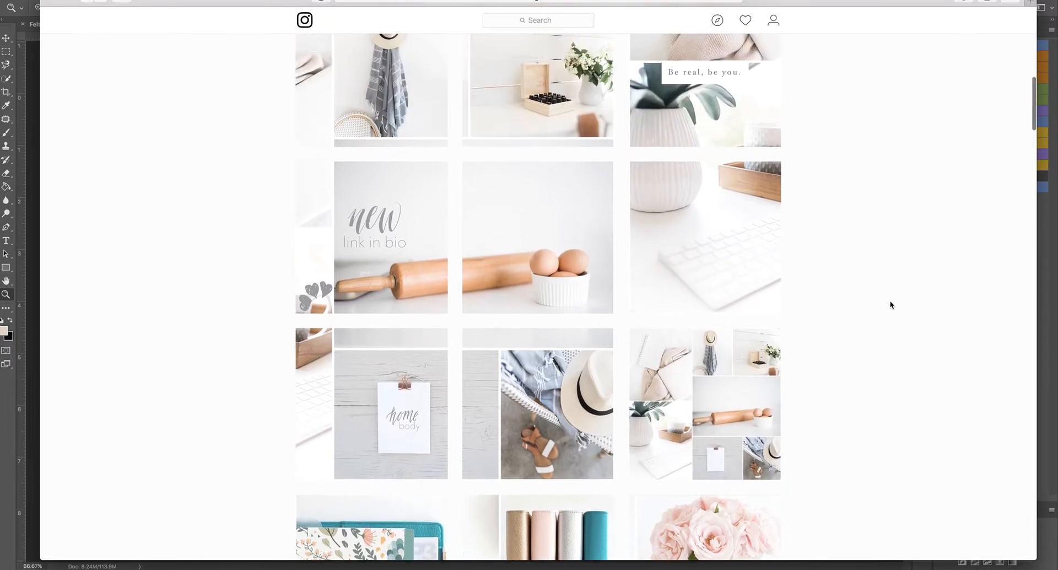
pyautogui.scroll(3)
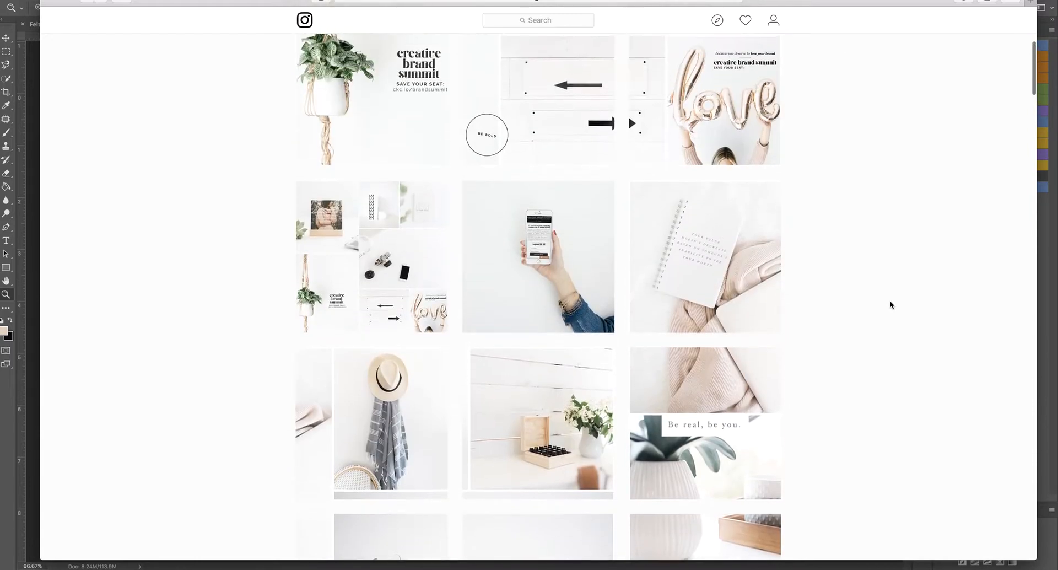
pyautogui.scroll(3)
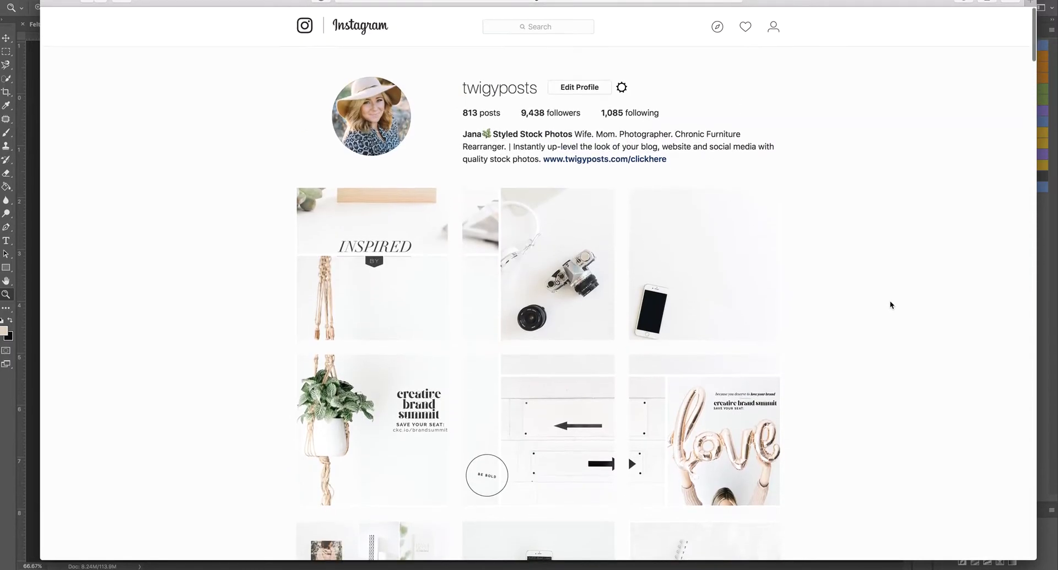
pyautogui.moveTo(562, 564)
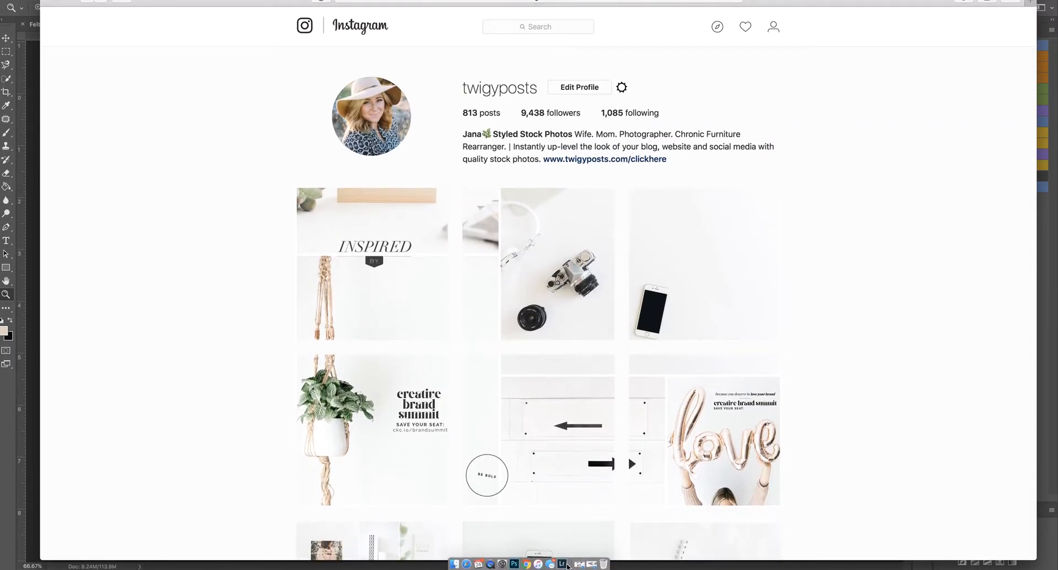
pyautogui.click(561, 564)
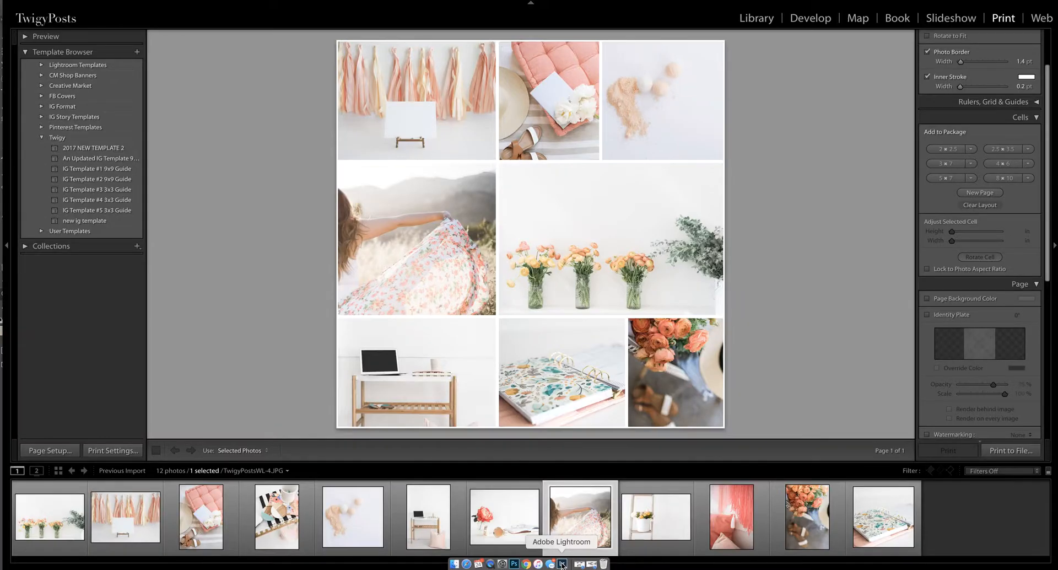
pyautogui.moveTo(725, 567)
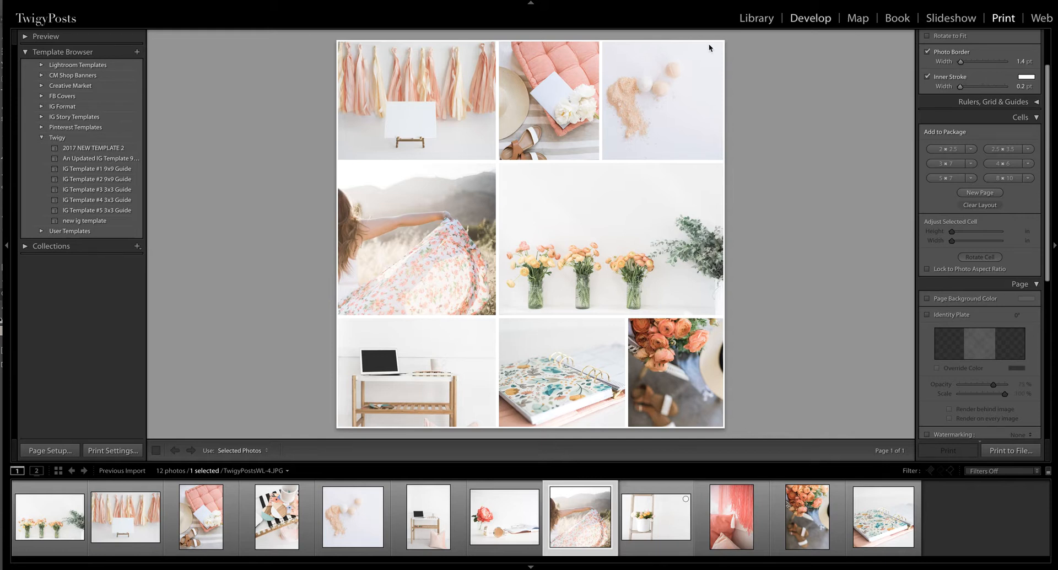
pyautogui.moveTo(93, 206)
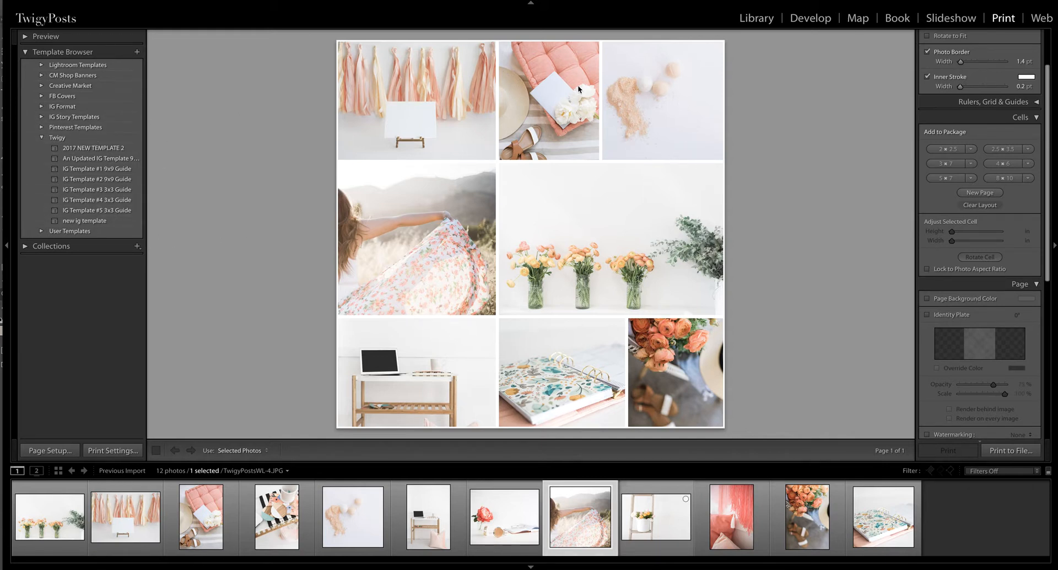
pyautogui.moveTo(656, 382)
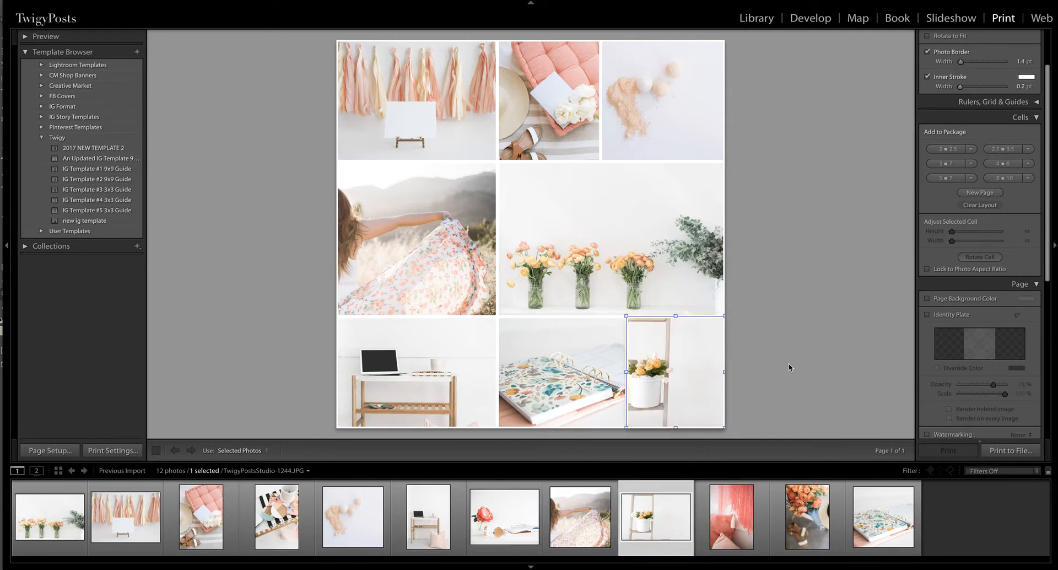
# Try the notebook photo in the center cell, then restore the flower vases and orange roses
pyautogui.click(807, 516)
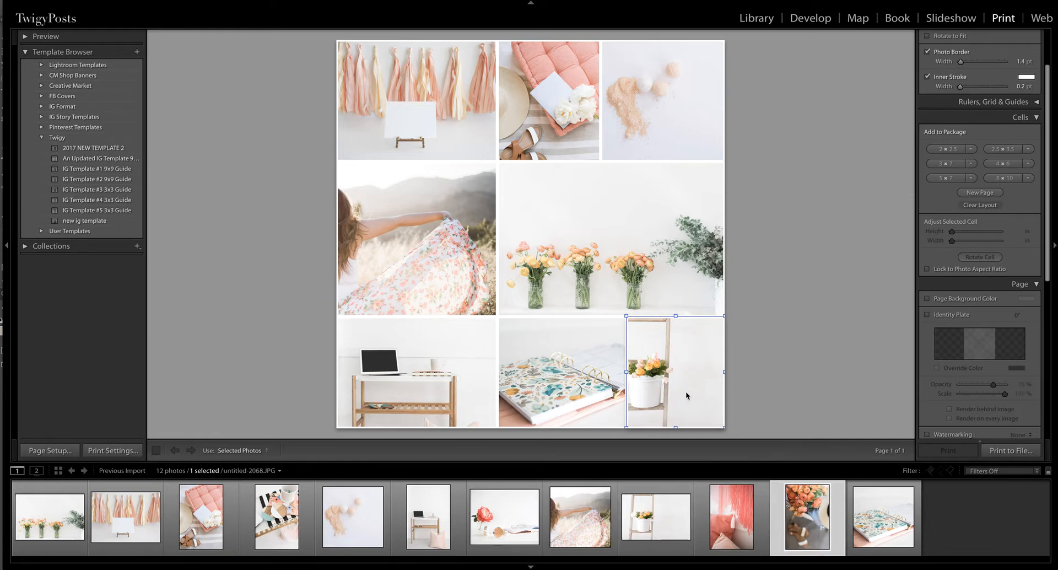
pyautogui.click(882, 517)
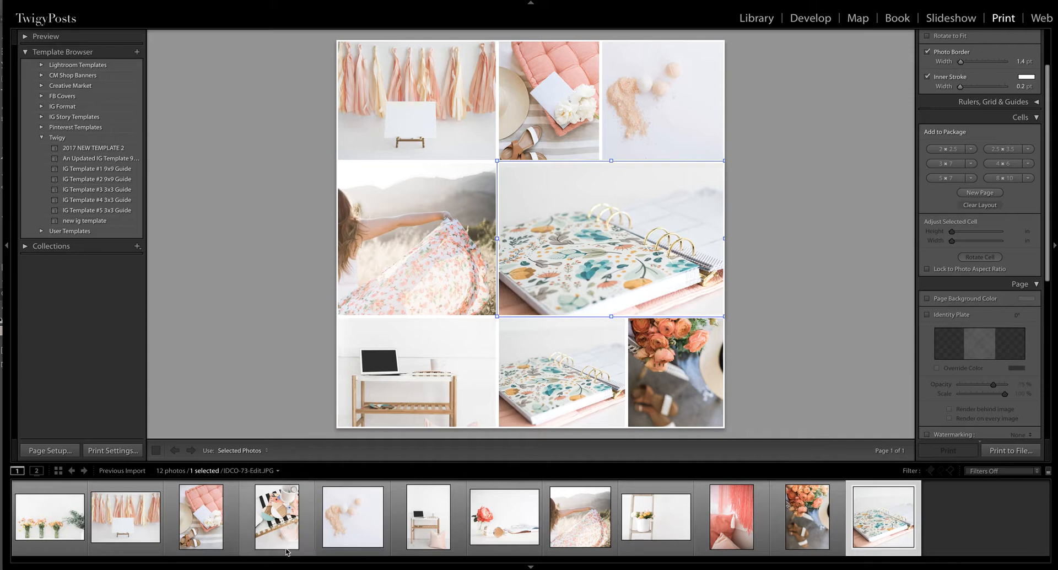
pyautogui.click(49, 517)
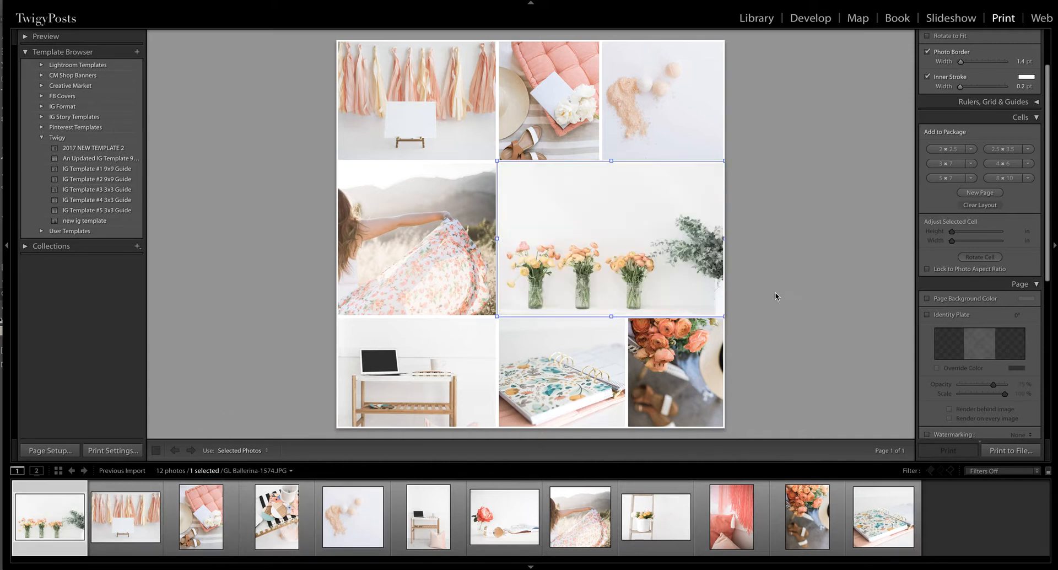
pyautogui.click(731, 517)
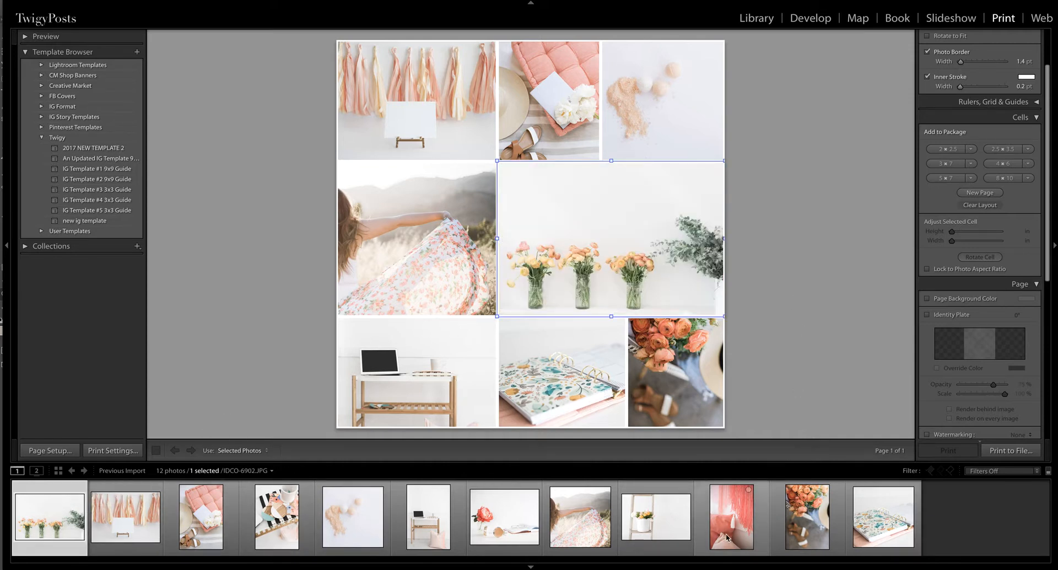
pyautogui.click(771, 326)
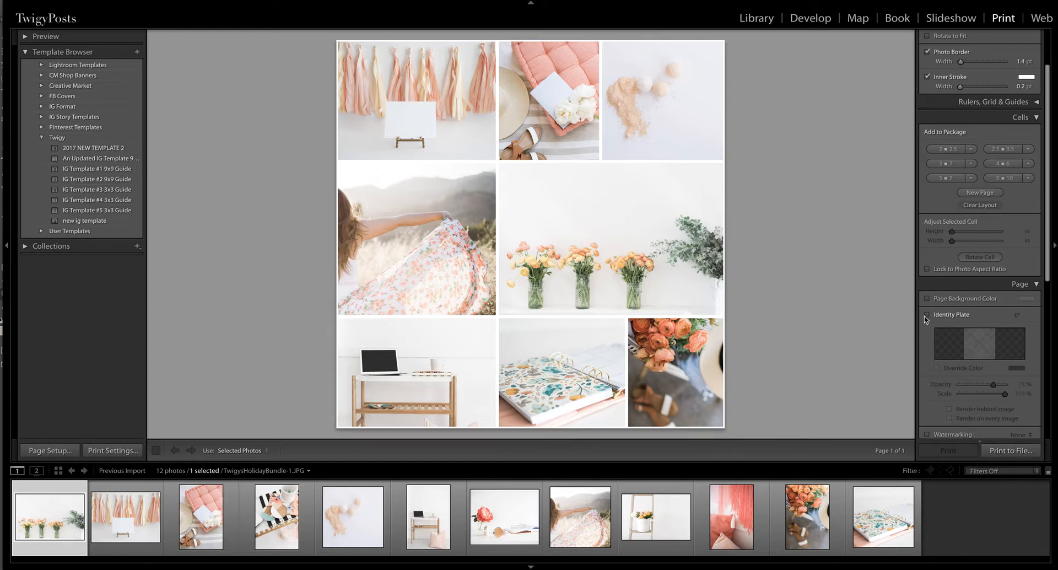
# Uncheck Identity Plate in the Print module's Page panel
pyautogui.click(929, 314)
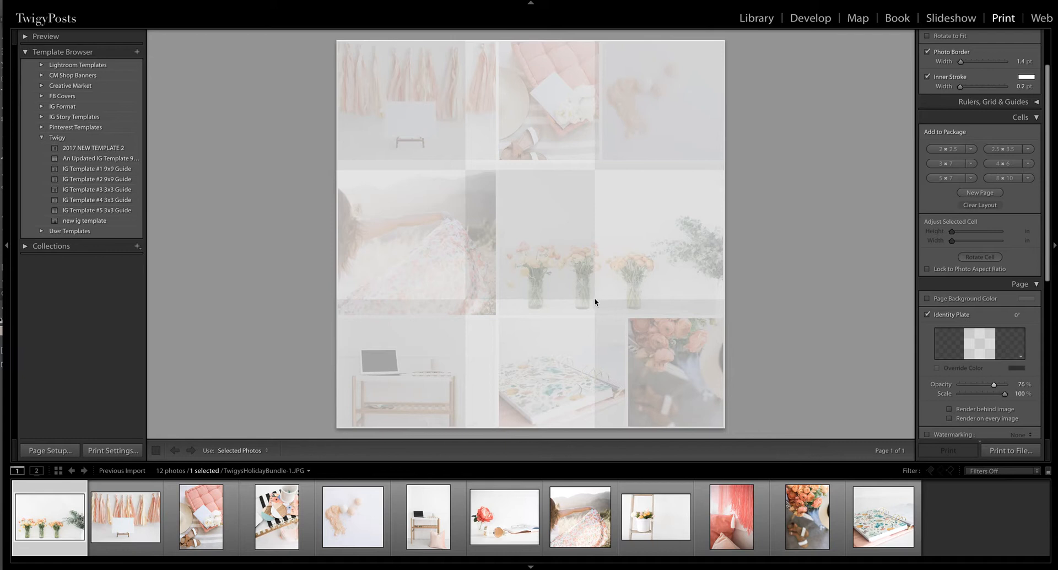
pyautogui.moveTo(472, 302)
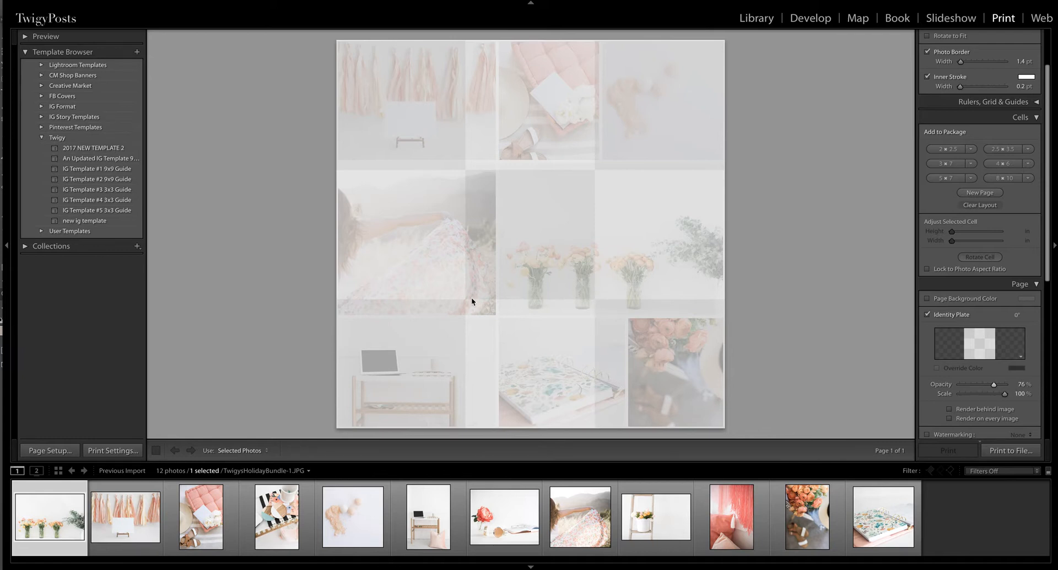
pyautogui.moveTo(344, 302)
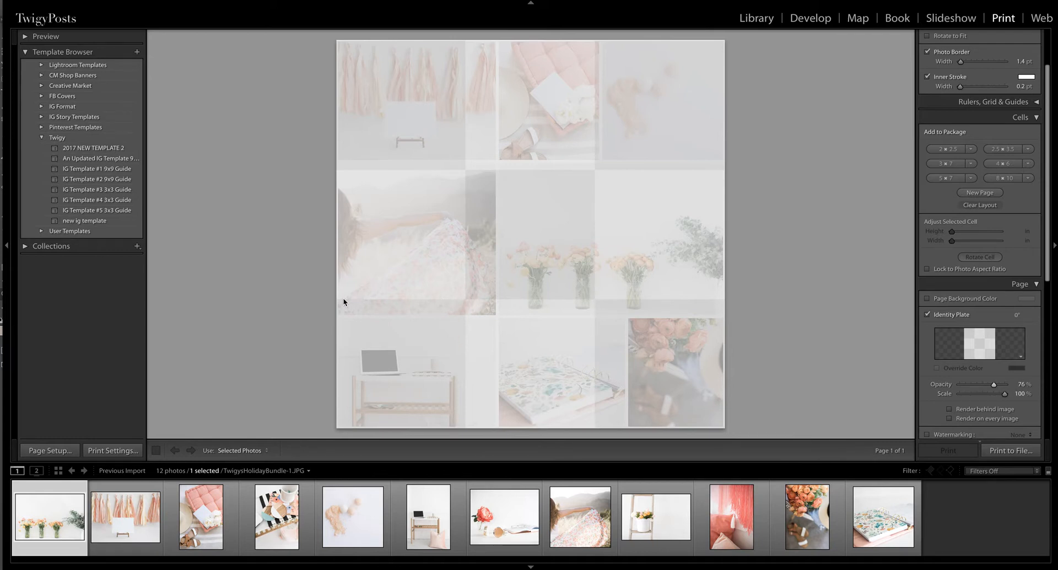
pyautogui.moveTo(810, 354)
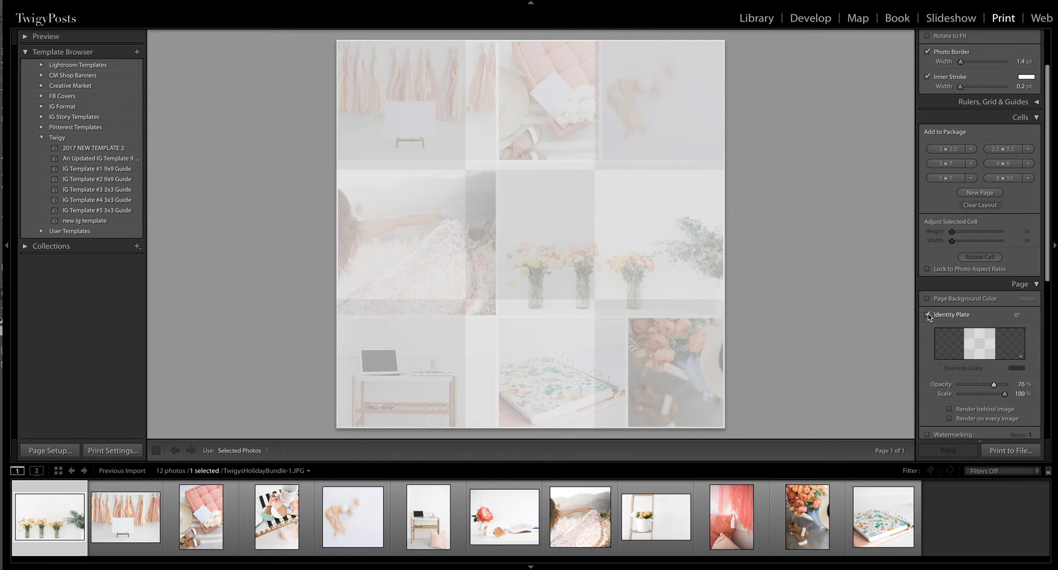
pyautogui.click(929, 314)
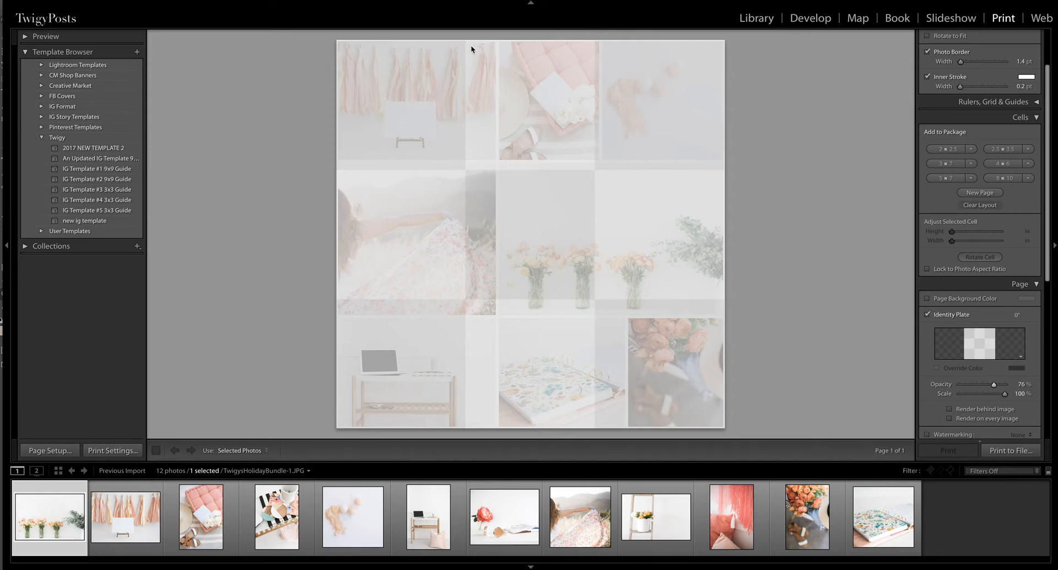
pyautogui.moveTo(909, 367)
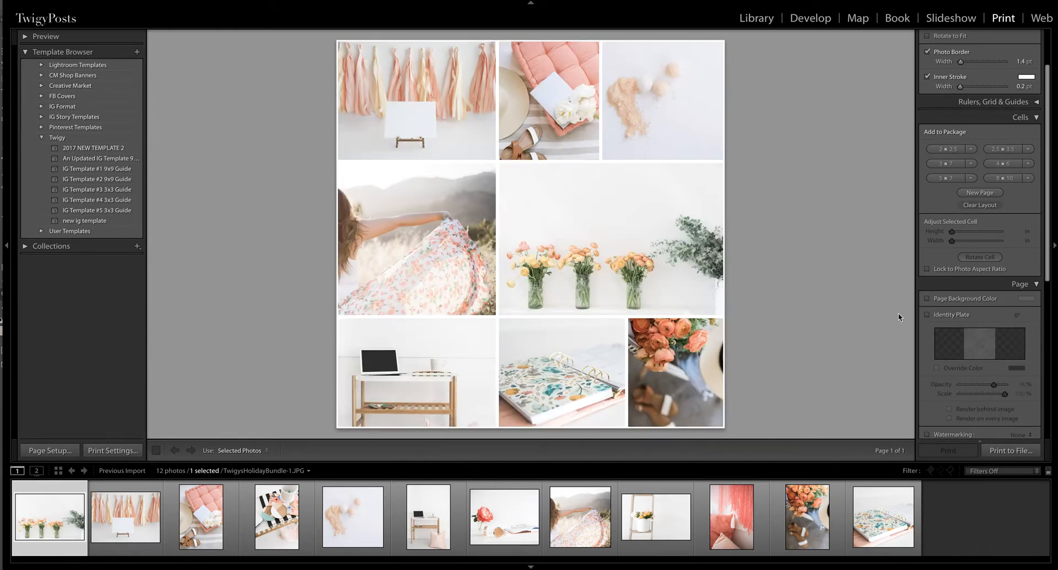
pyautogui.moveTo(841, 322)
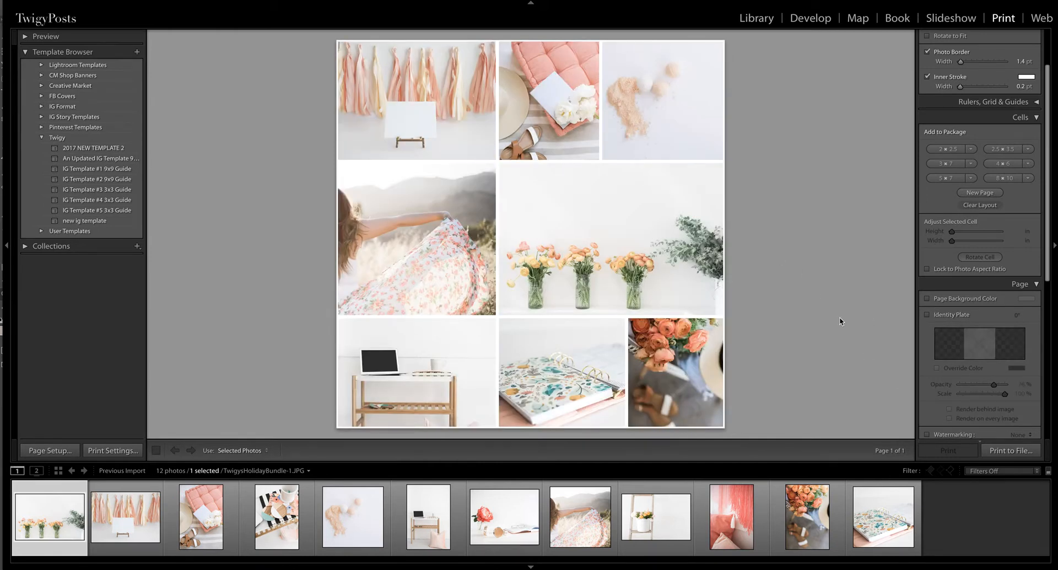
pyautogui.moveTo(827, 330)
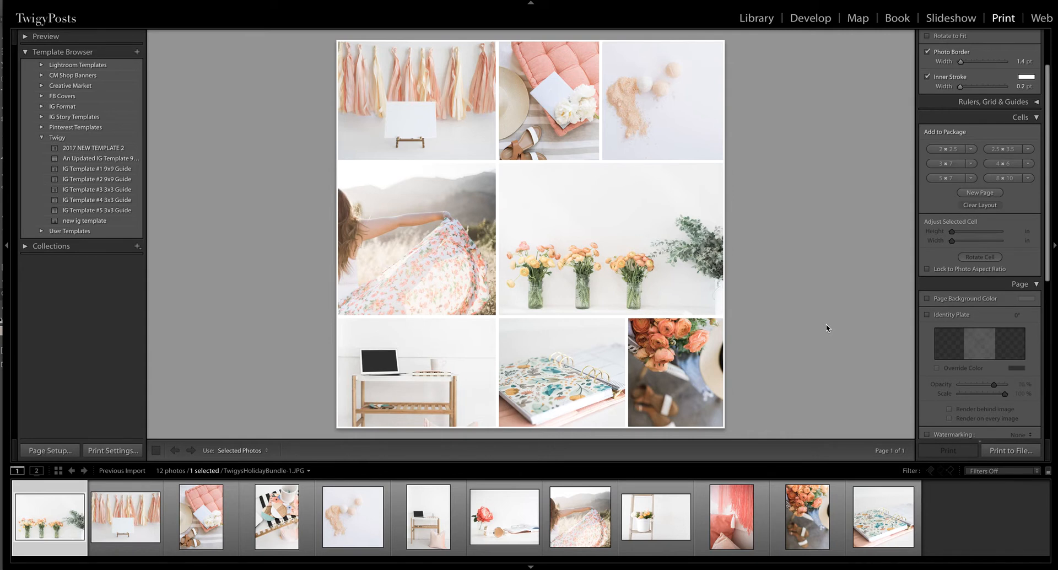
pyautogui.moveTo(1012, 451)
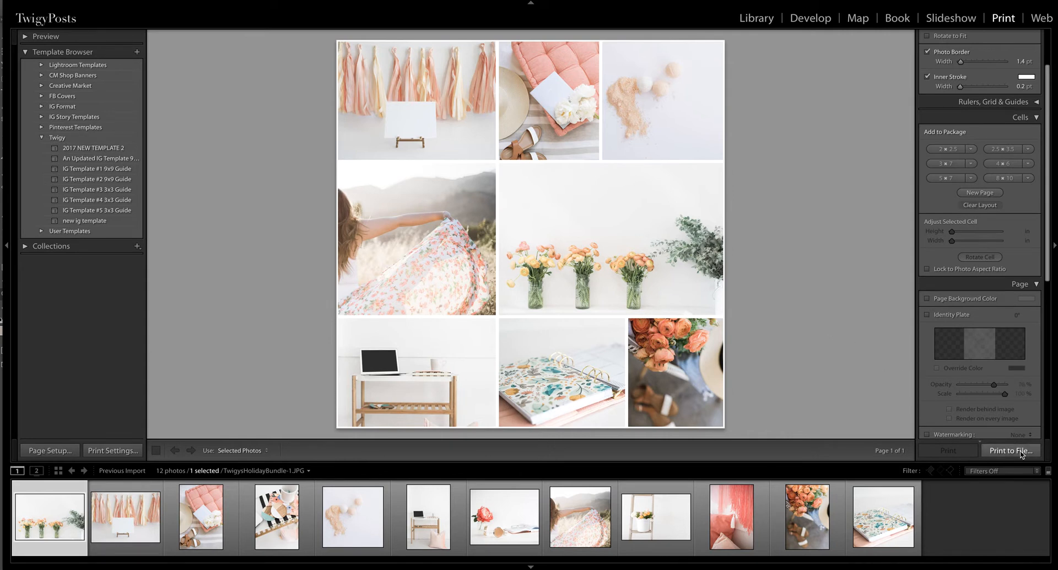
# Print the collage page to a file named 'Ig Tiles 10' on the Desktop
pyautogui.click(1011, 451)
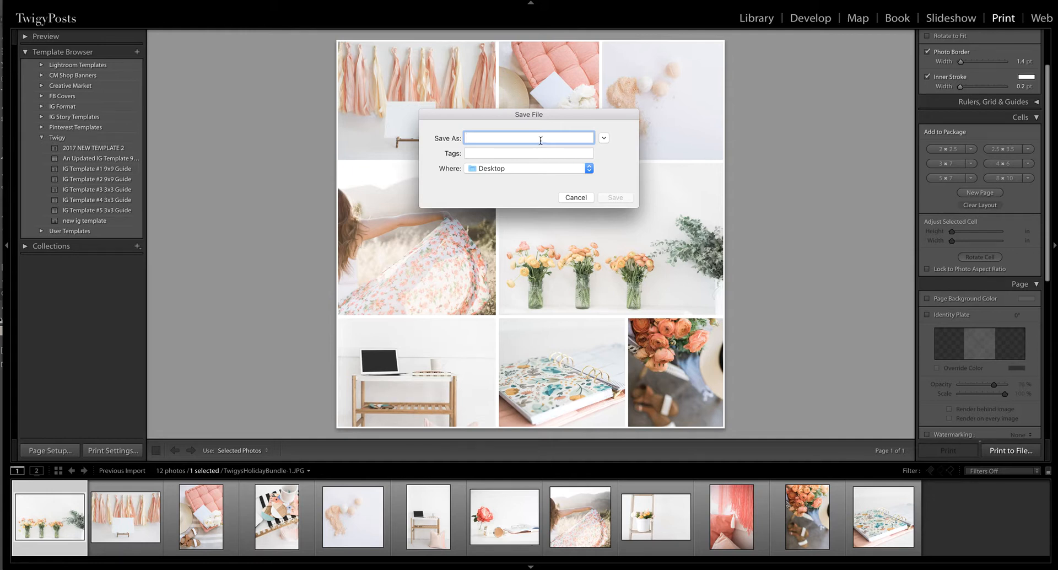
pyautogui.write('Ig Ti')
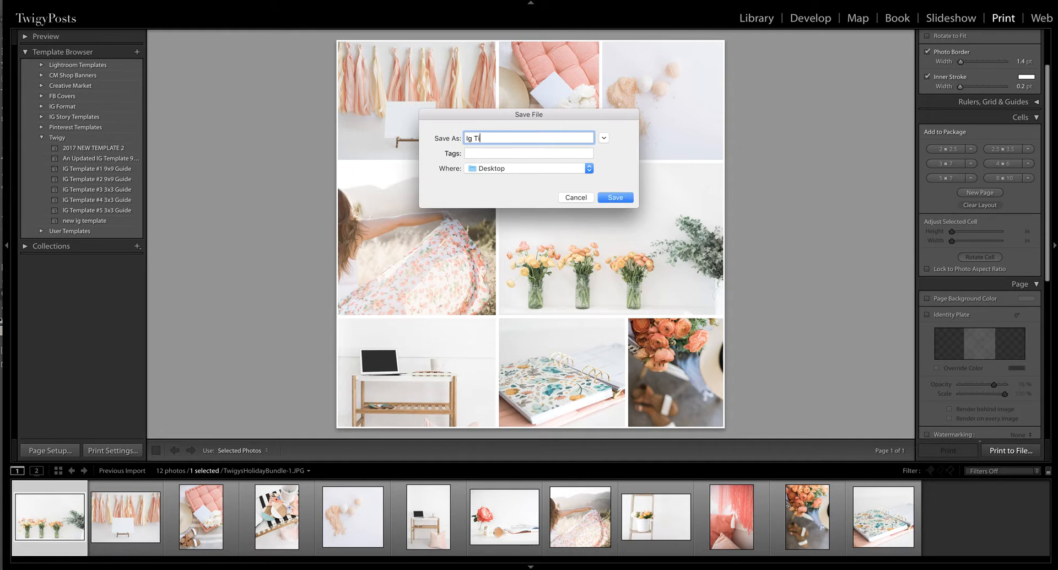
pyautogui.write('les 10')
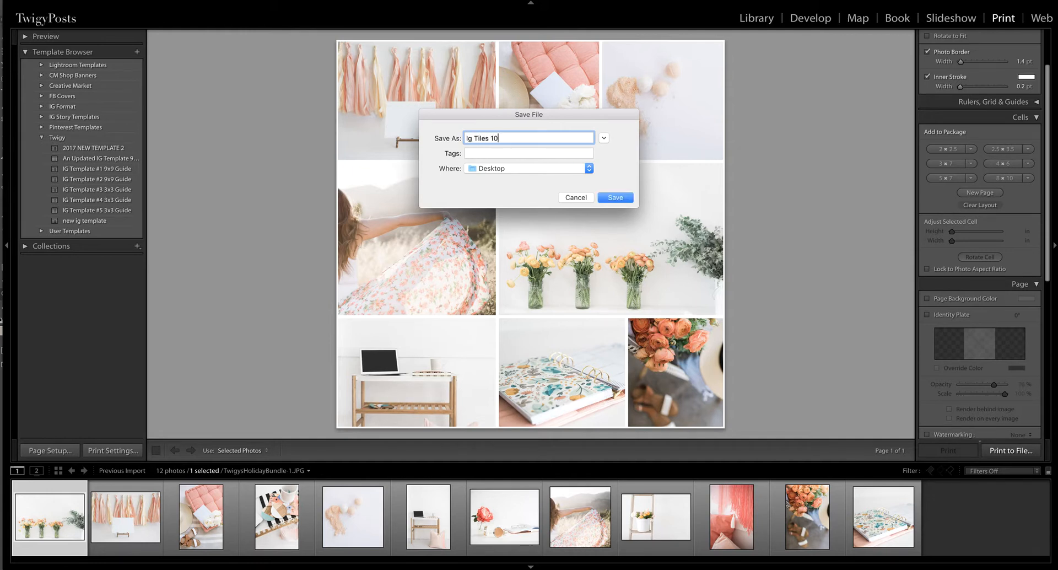
pyautogui.click(614, 197)
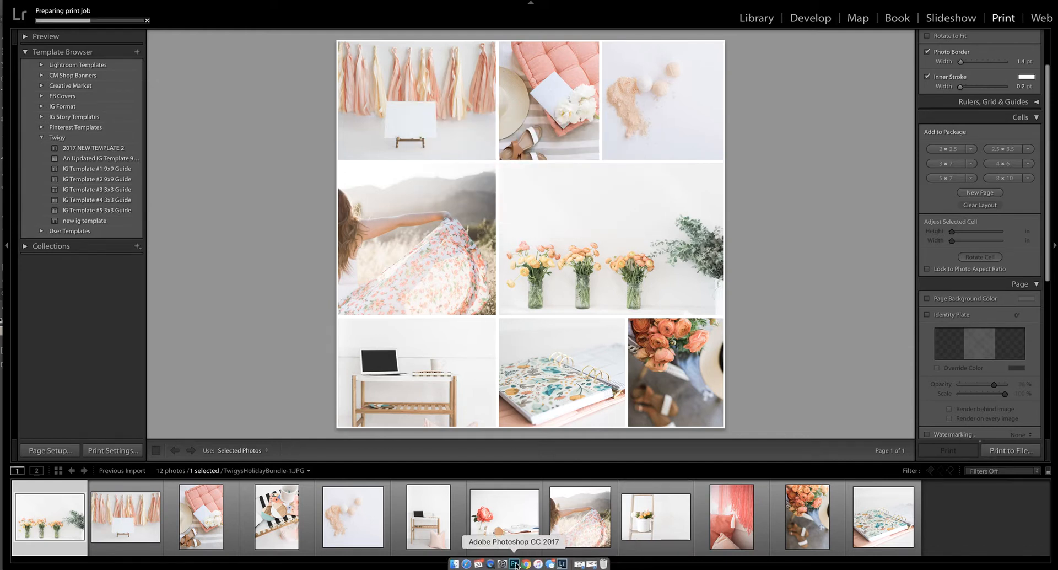
pyautogui.click(514, 564)
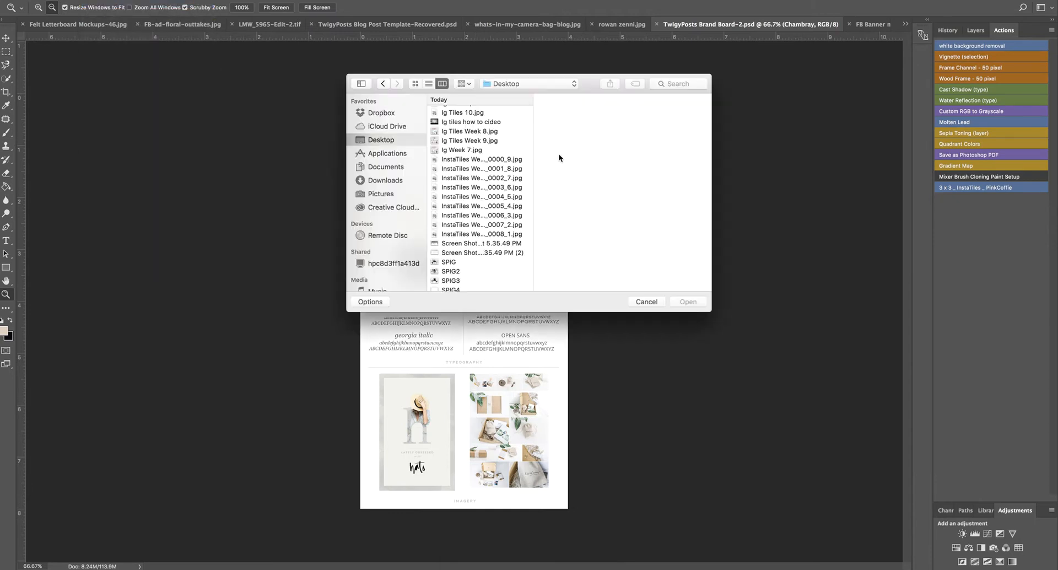
# Open Ig Tiles 10.jpg and resize it to a 3240 × 3240 px square
pyautogui.click(470, 112)
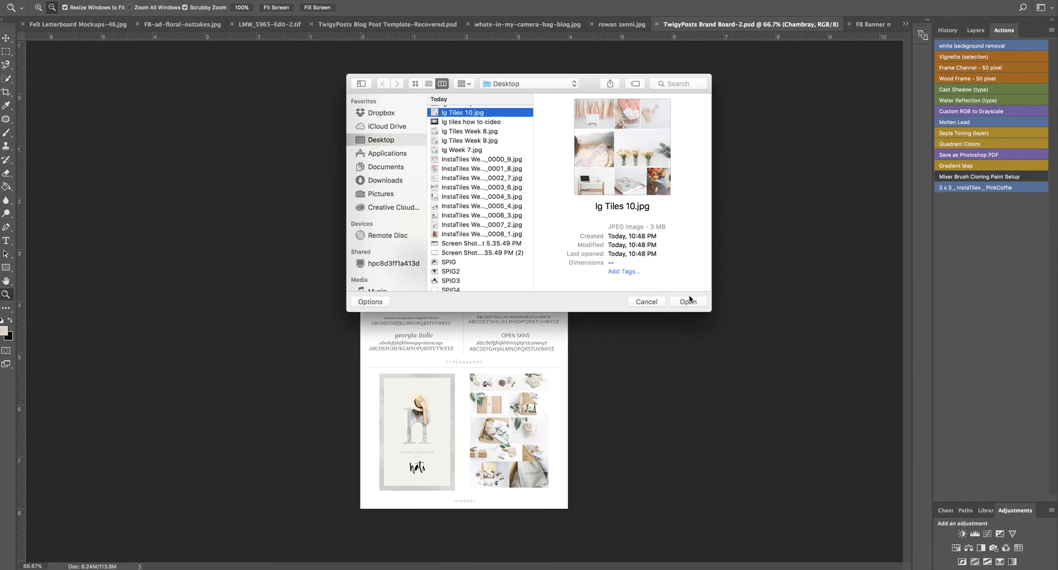
pyautogui.click(687, 302)
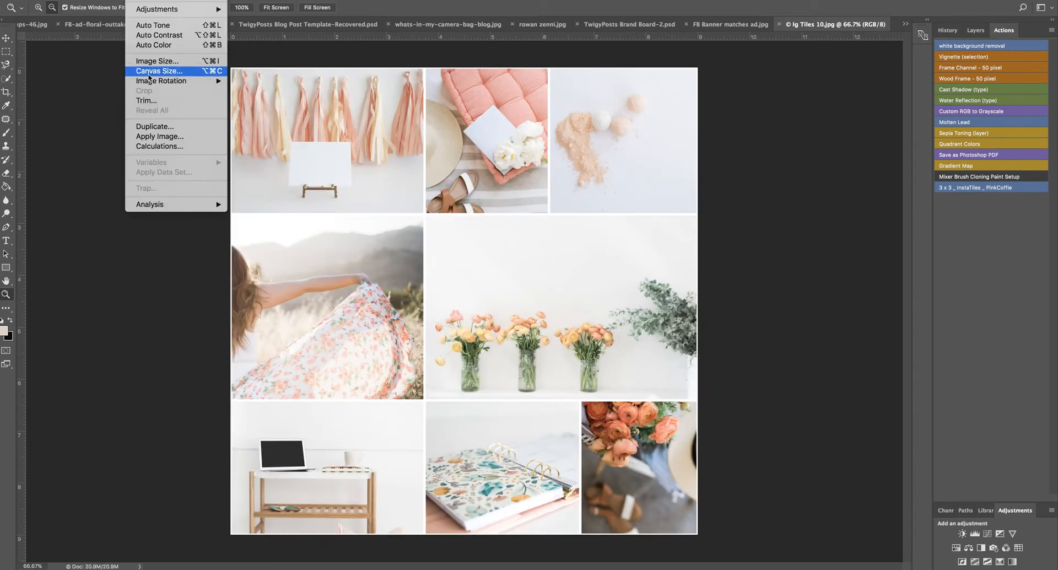
pyautogui.click(157, 61)
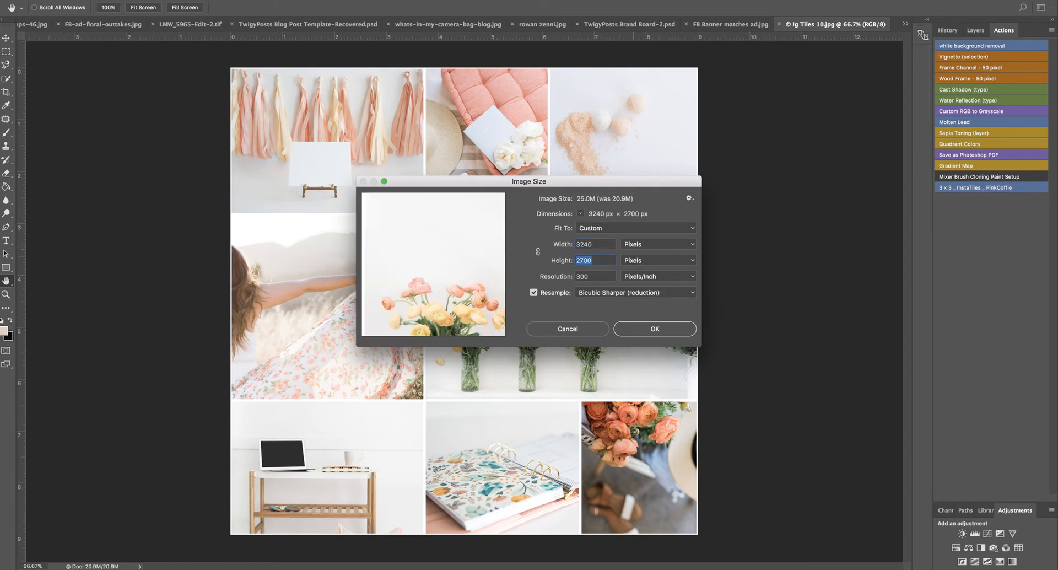
pyautogui.write('3240')
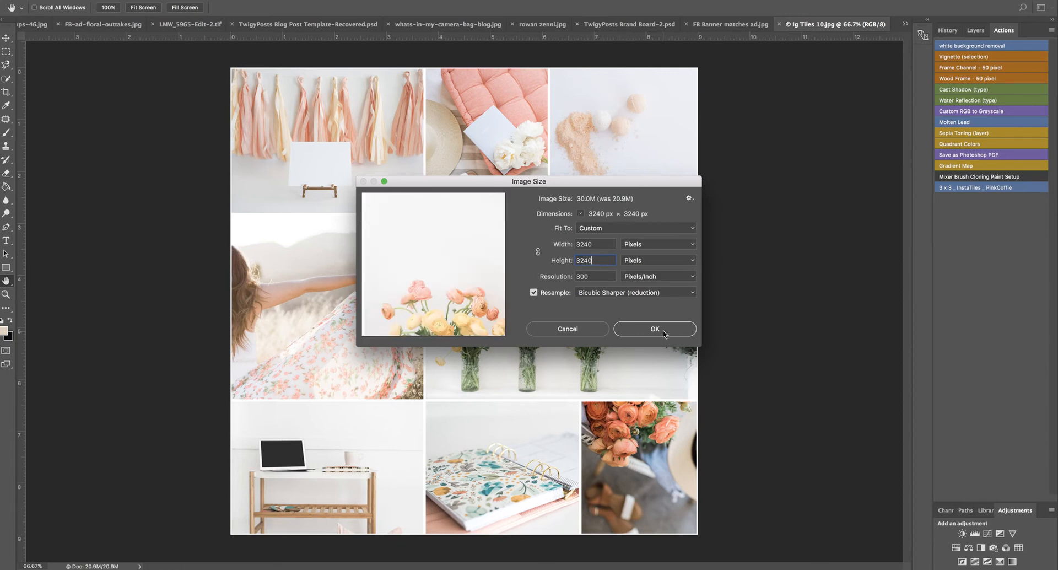
pyautogui.click(653, 329)
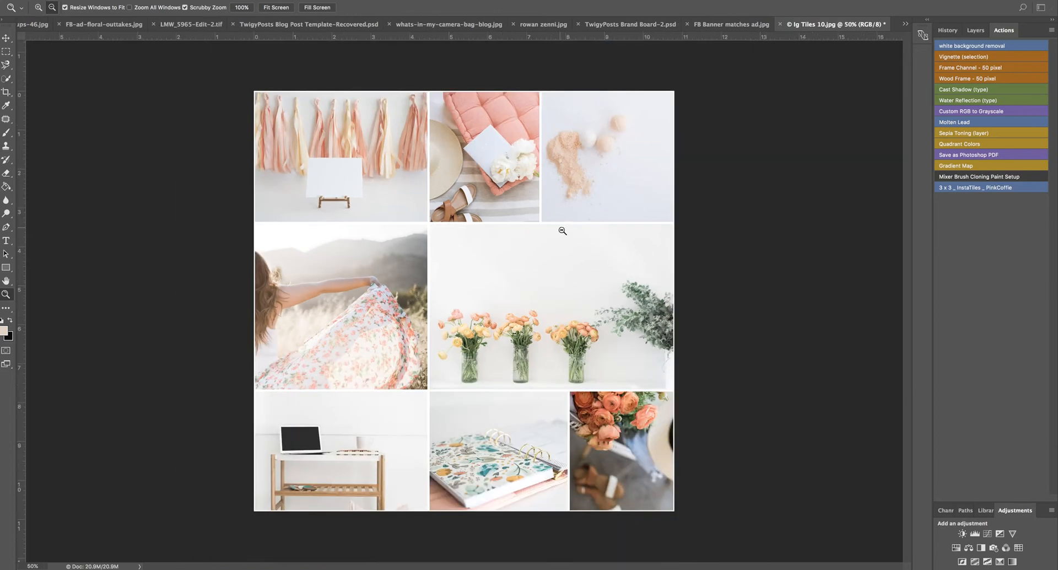
pyautogui.moveTo(949, 177)
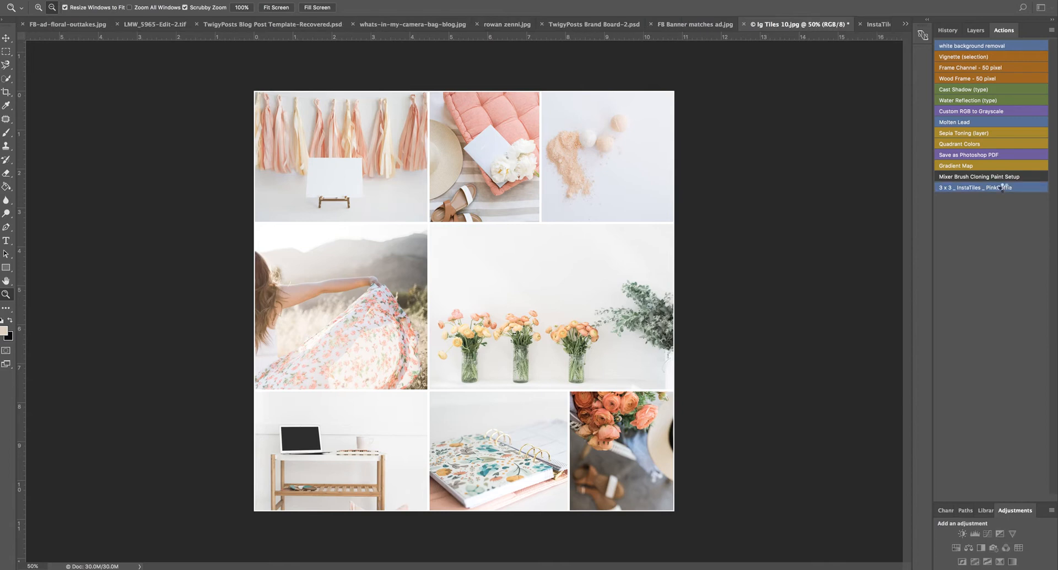
# Run the 3 x 3 InstaTiles action, exporting JPEG tiles to the Desktop with prefix 'InstaTiles 10'
pyautogui.doubleClick(977, 186)
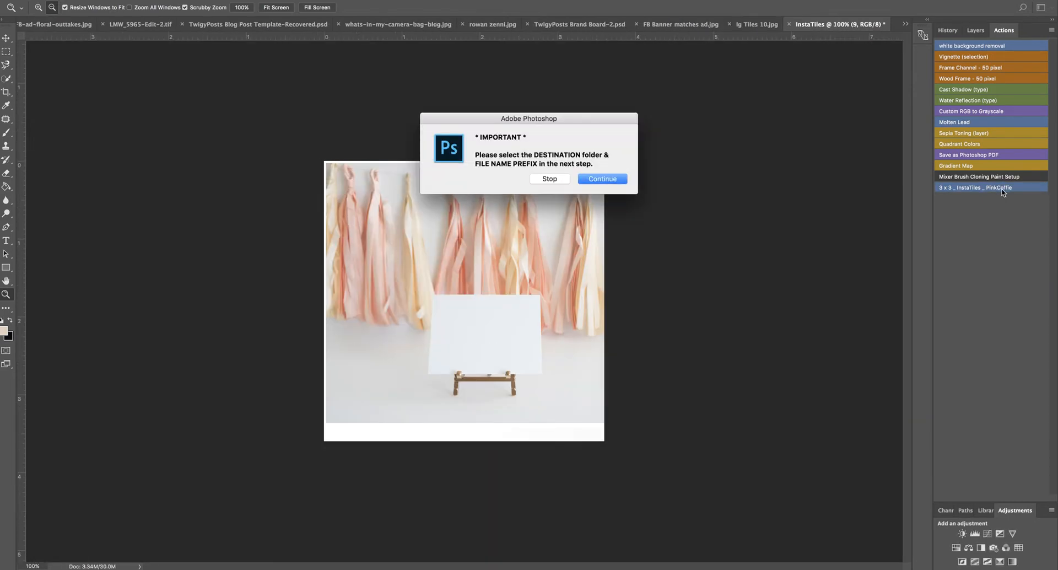
pyautogui.click(601, 178)
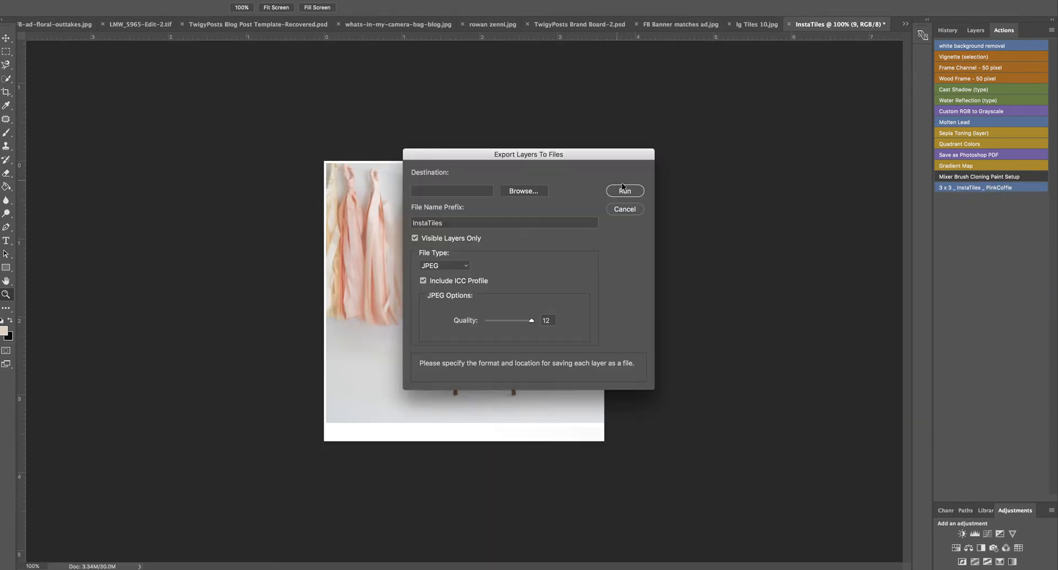
pyautogui.click(523, 192)
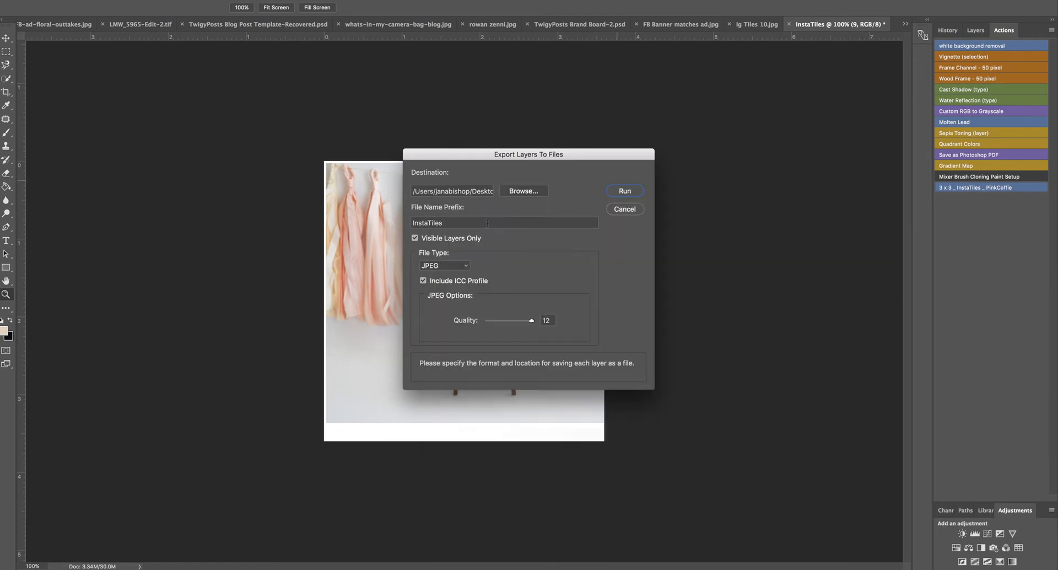
pyautogui.write('10')
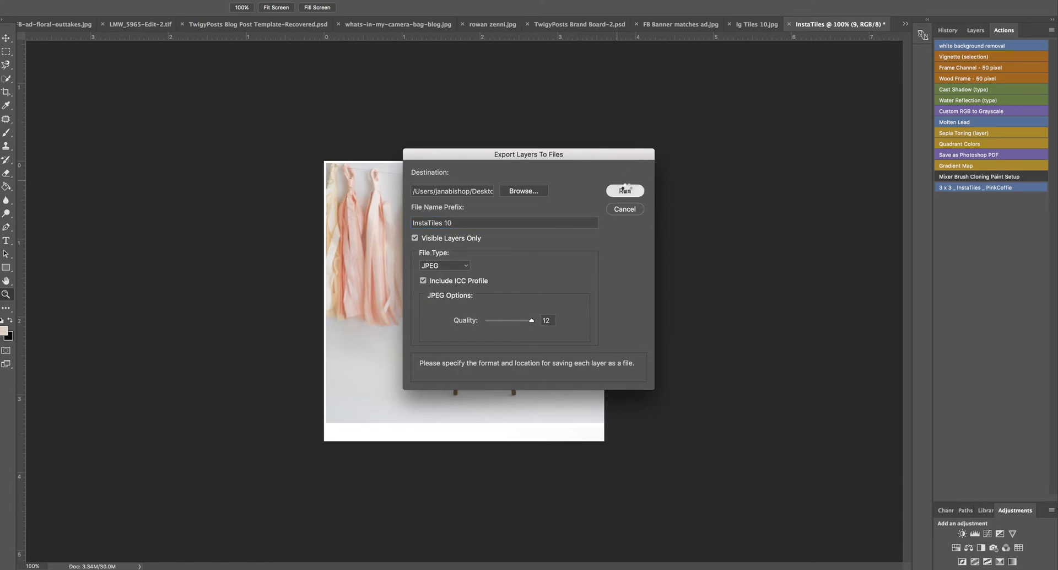
pyautogui.click(625, 191)
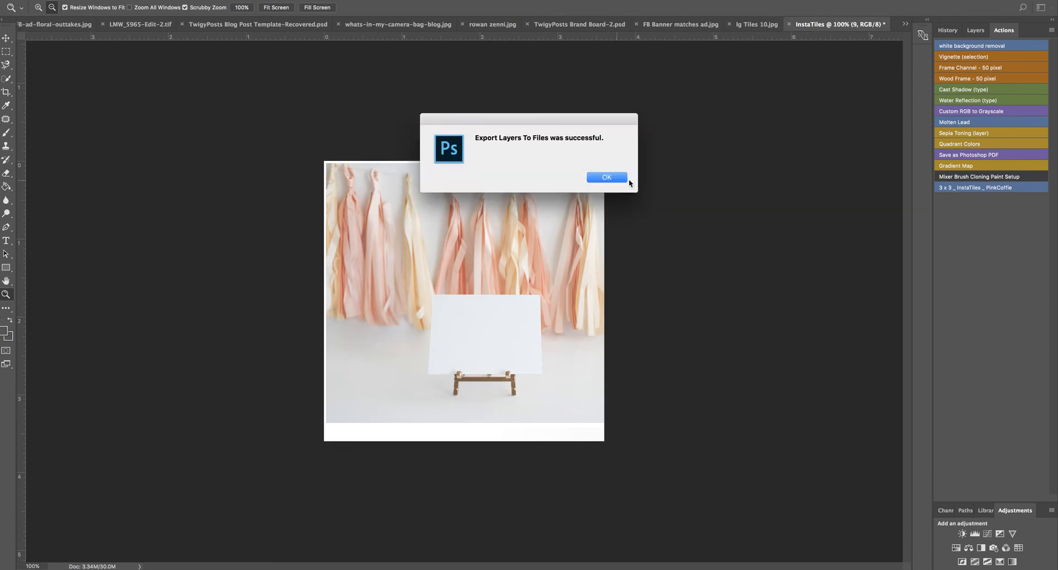
pyautogui.click(607, 177)
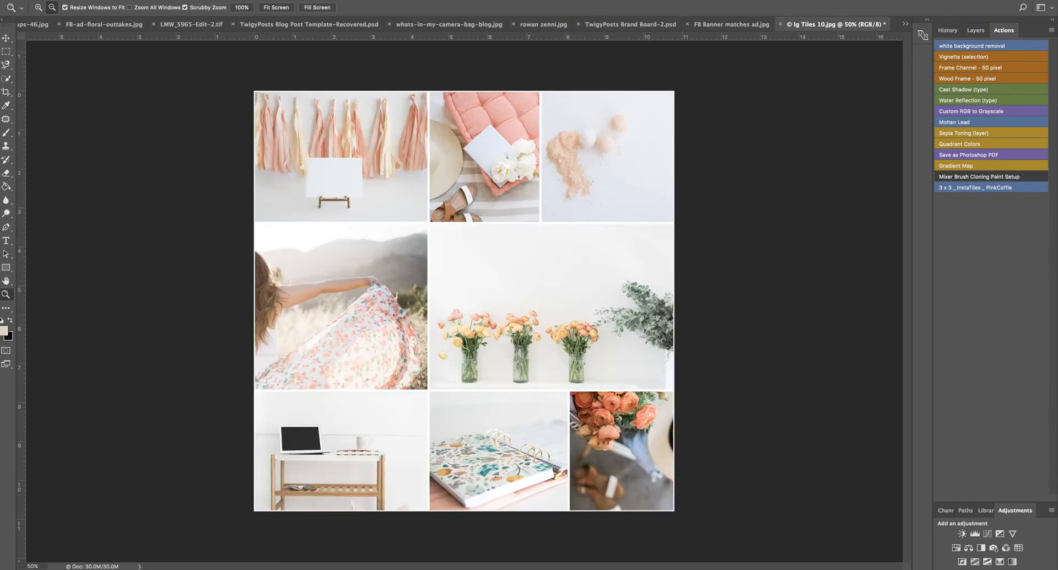
# Show the Desktop folder in Finder and select the InstaTiles 10 tile images
pyautogui.click(454, 563)
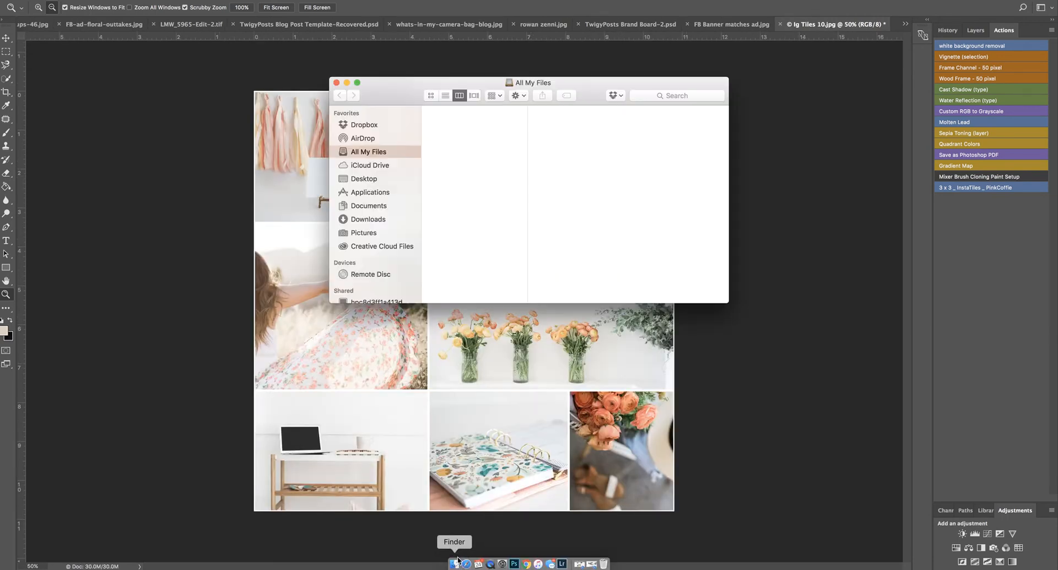
pyautogui.click(364, 178)
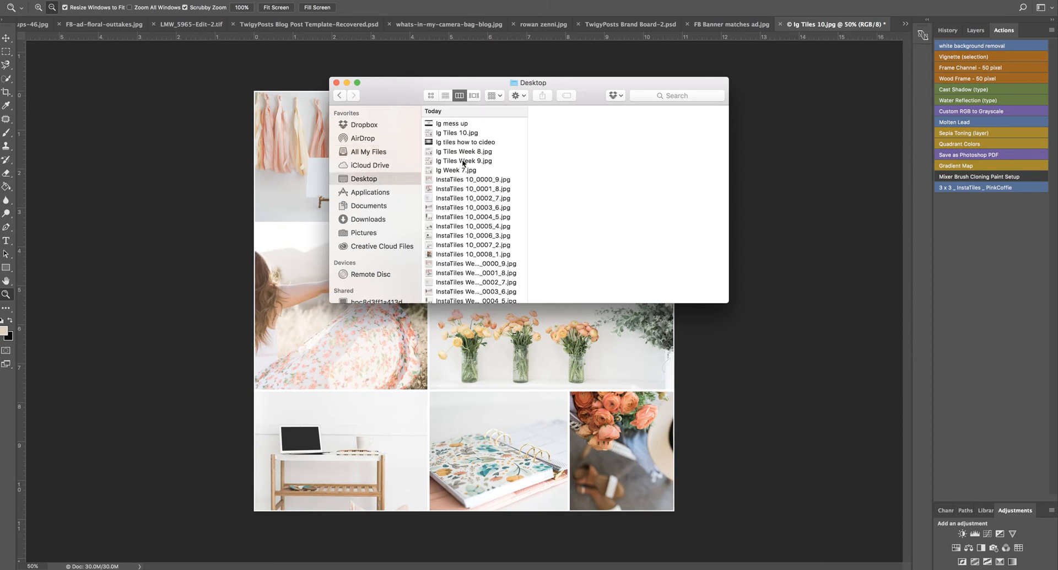
pyautogui.click(475, 188)
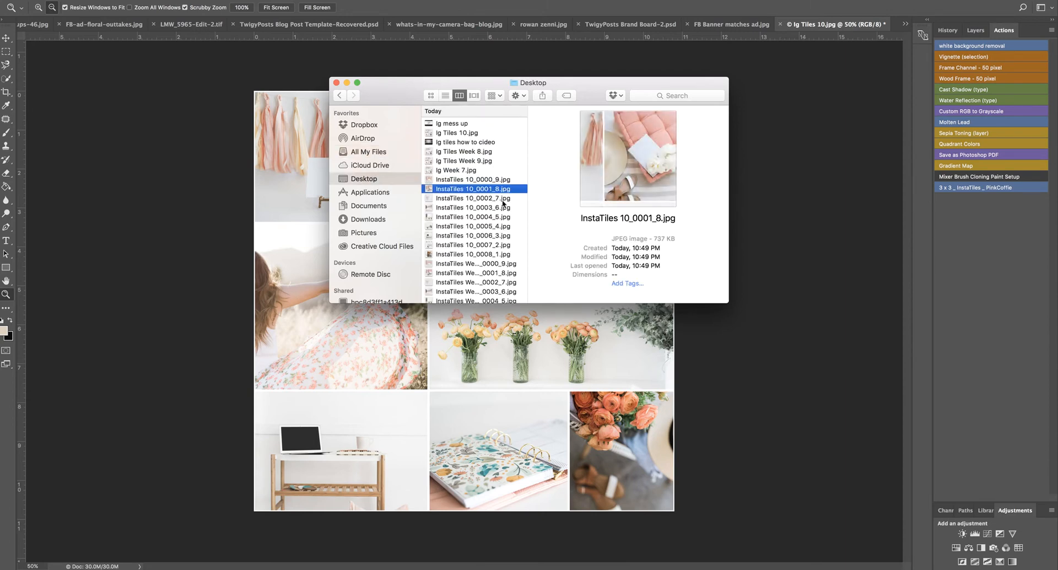
pyautogui.click(475, 217)
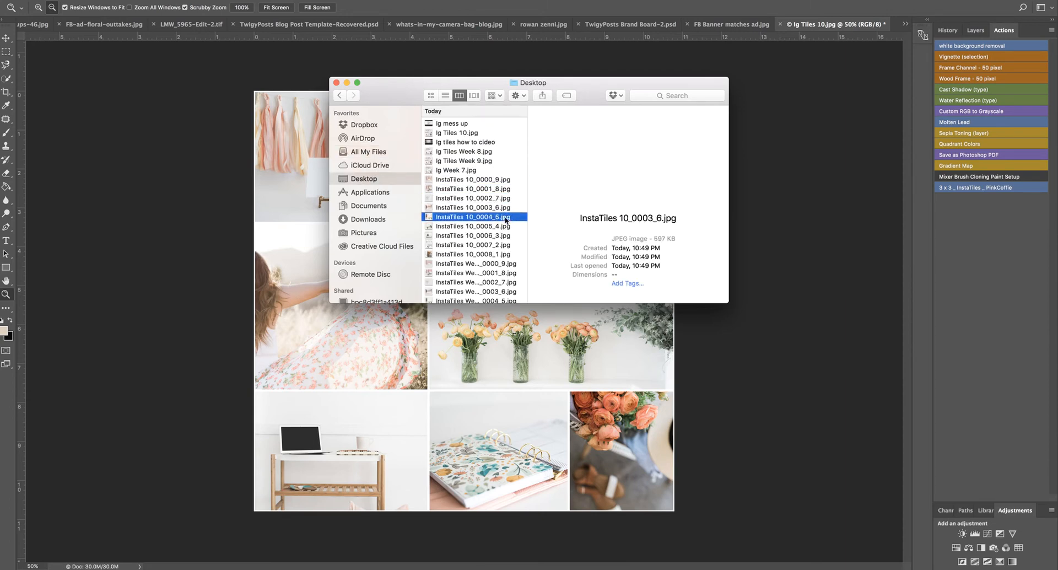
pyautogui.click(472, 244)
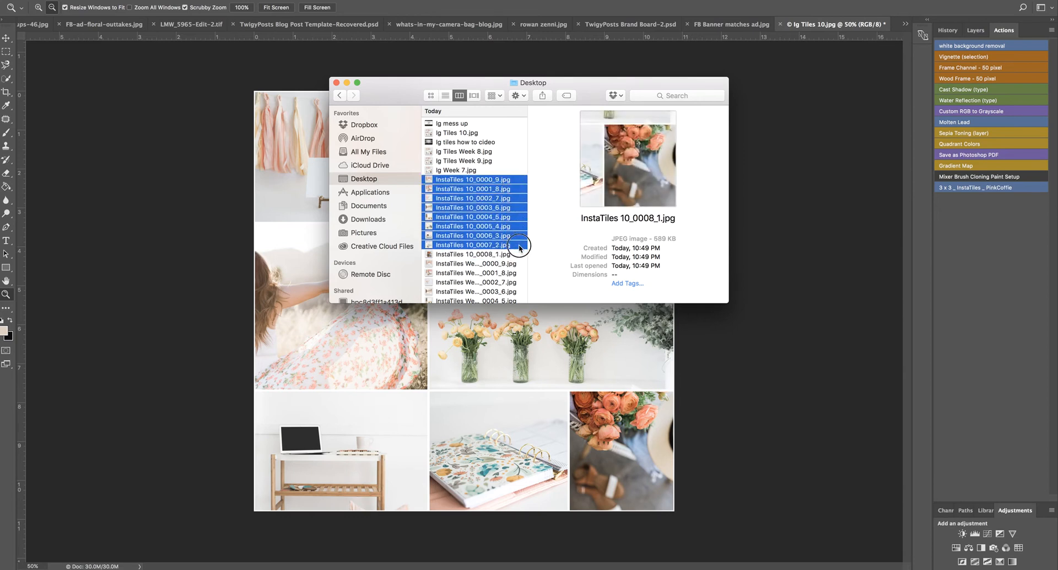
pyautogui.click(474, 255)
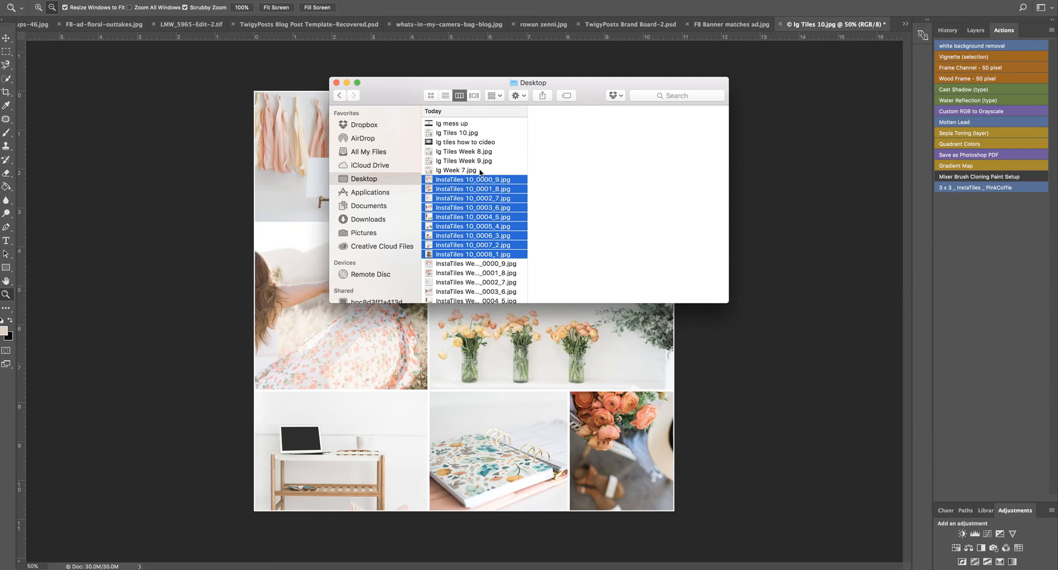
pyautogui.moveTo(475, 133)
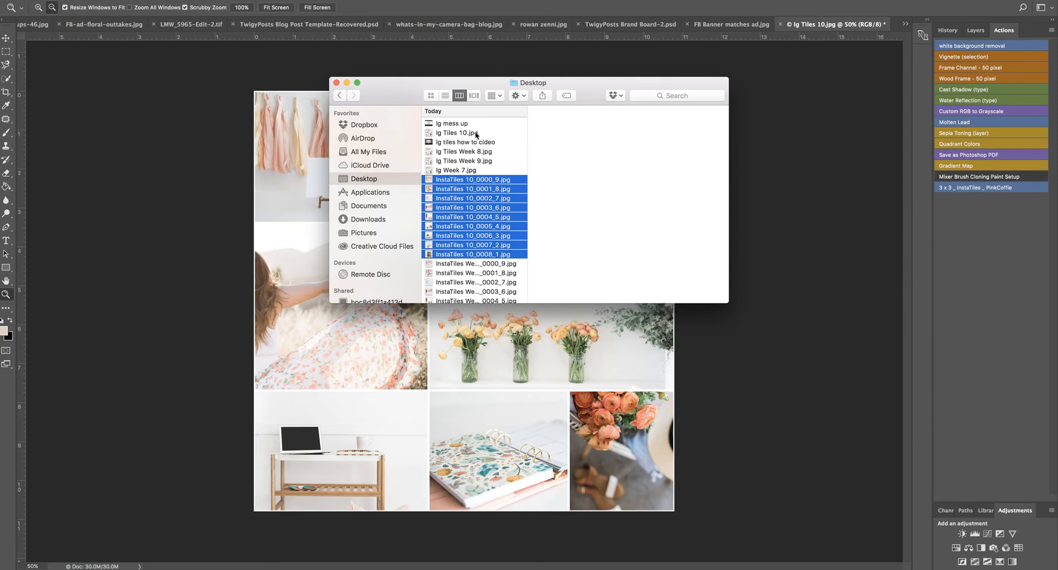
# Add Ig Tiles 10.jpg to the selection, AirDrop the files, and return to Desktop
pyautogui.click(458, 133)
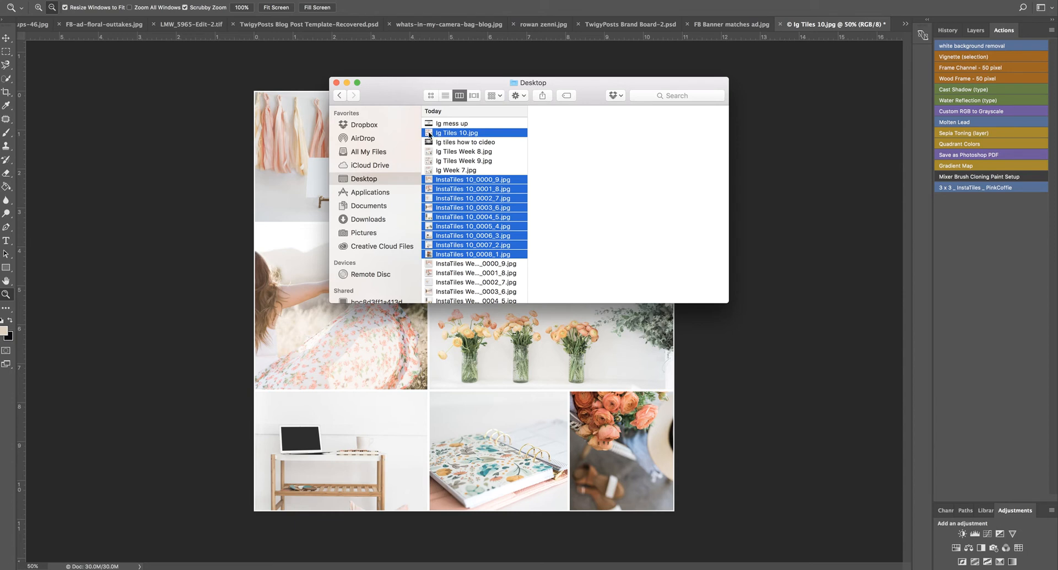
pyautogui.click(363, 138)
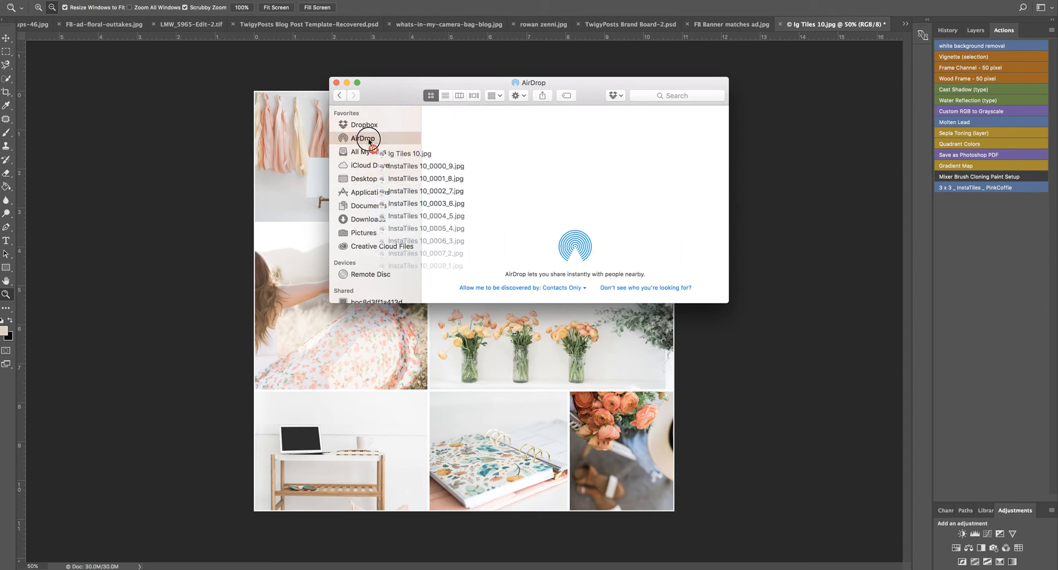
pyautogui.click(364, 138)
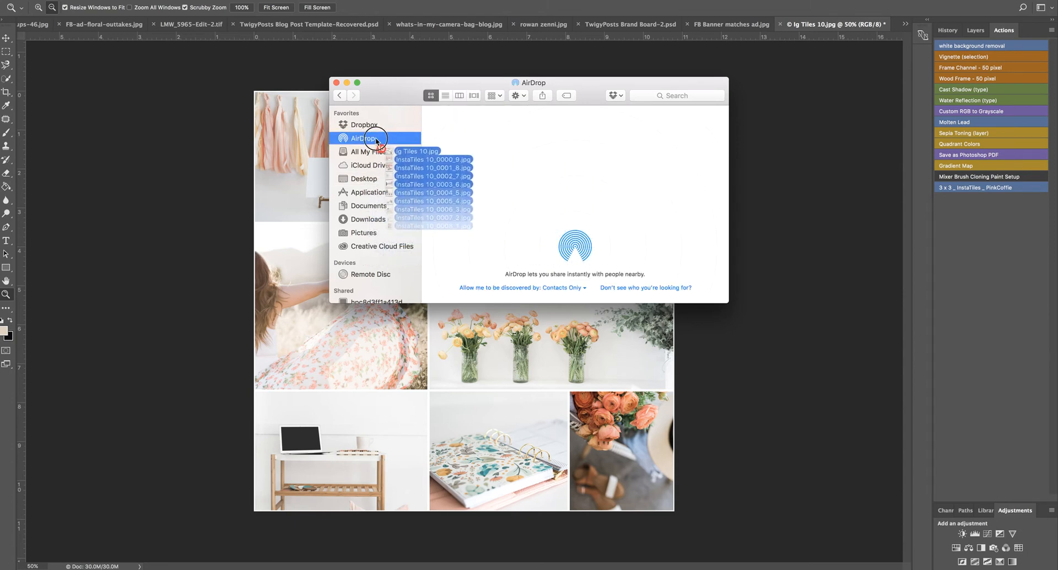
pyautogui.click(364, 179)
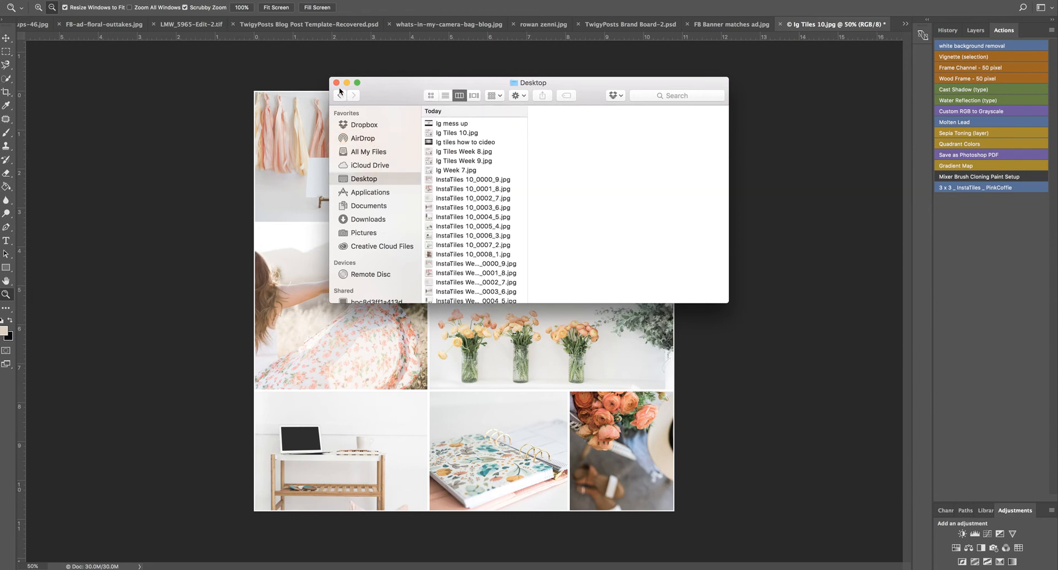
pyautogui.click(336, 82)
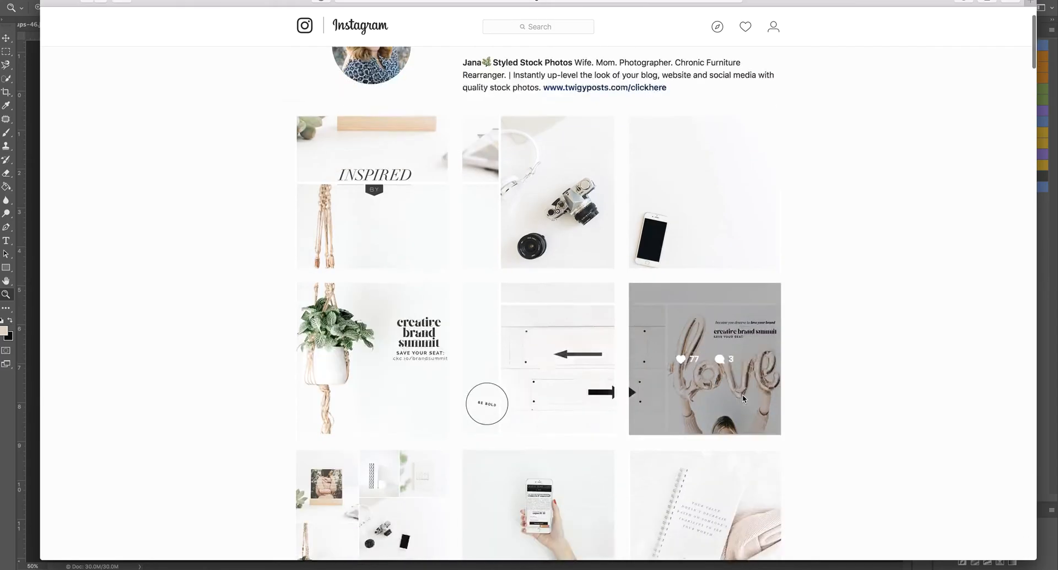
# Scroll the Instagram profile's split-image post grid down to the footer and back
pyautogui.scroll(-3)
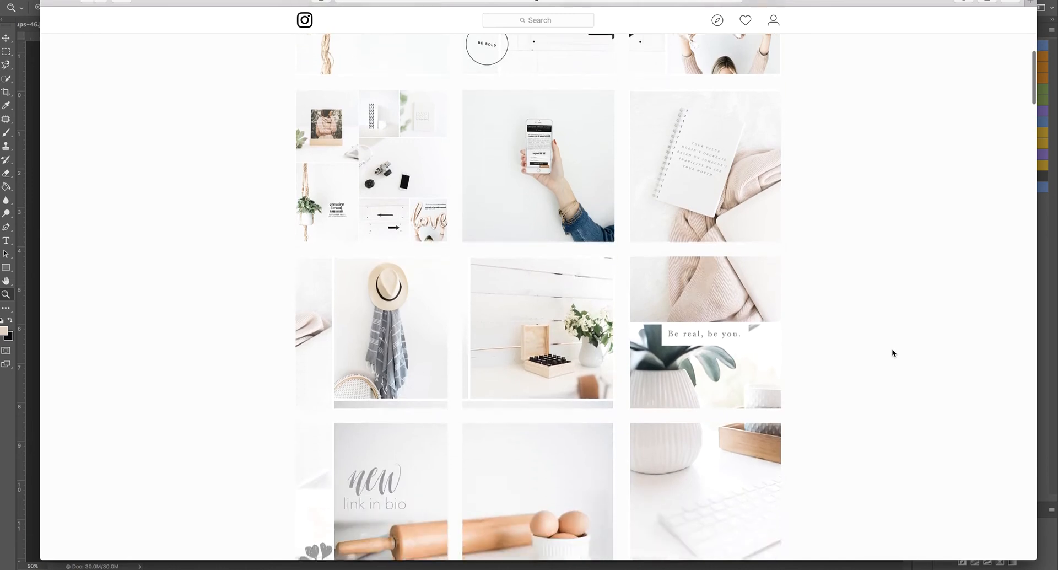
pyautogui.scroll(-3)
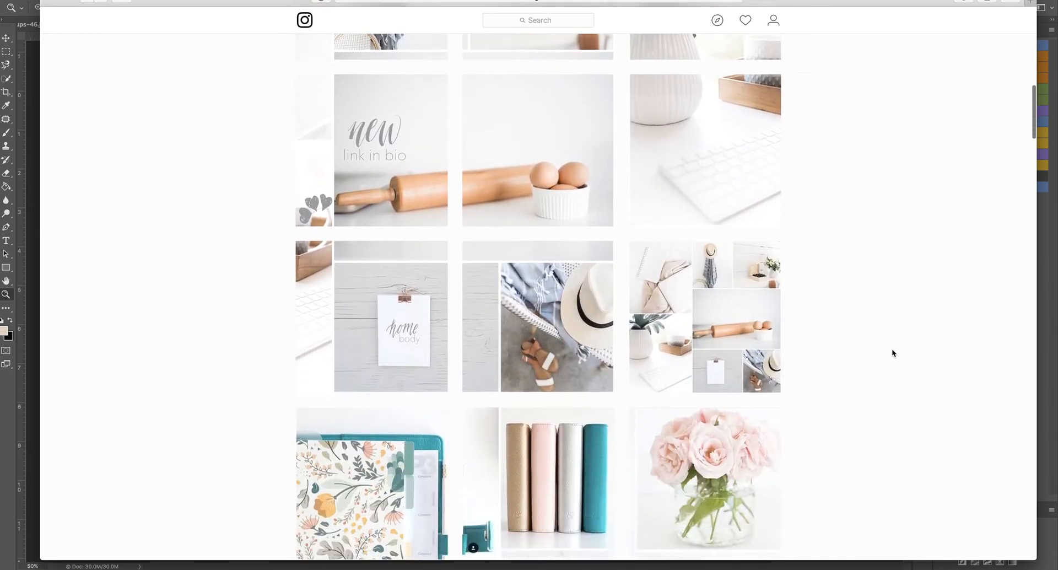
pyautogui.scroll(-3)
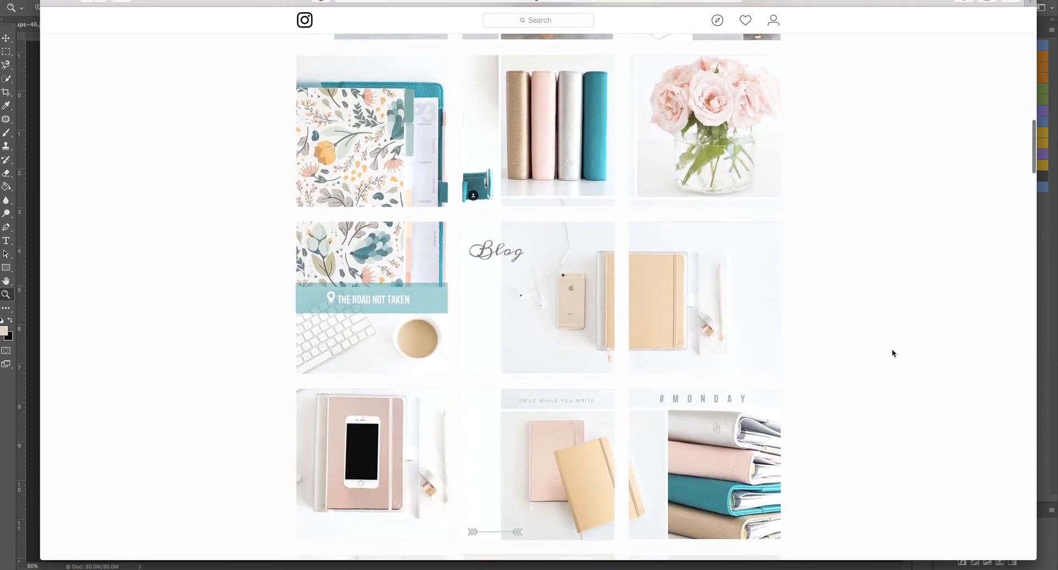
pyautogui.scroll(-3)
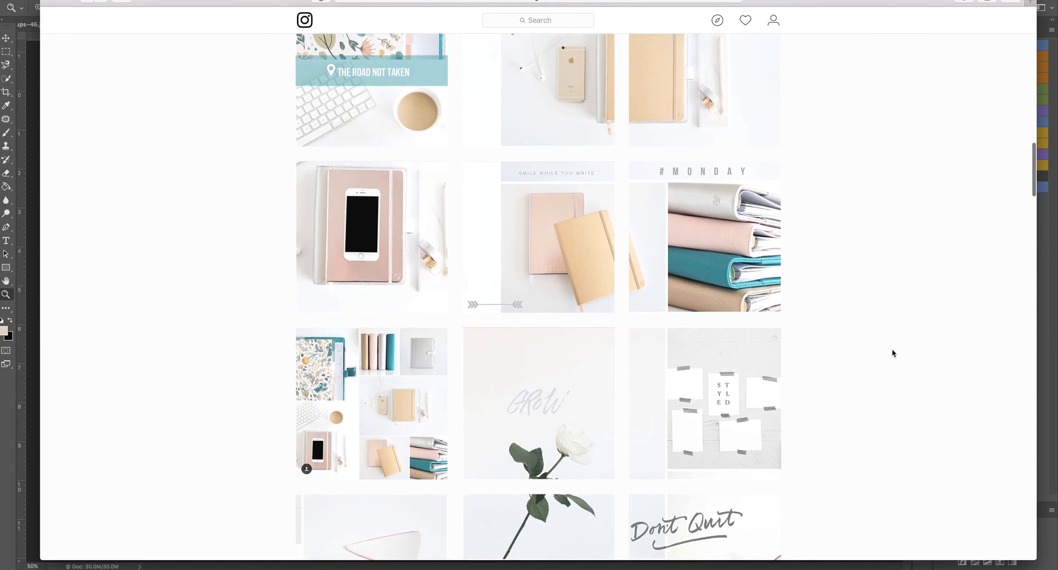
pyautogui.scroll(-3)
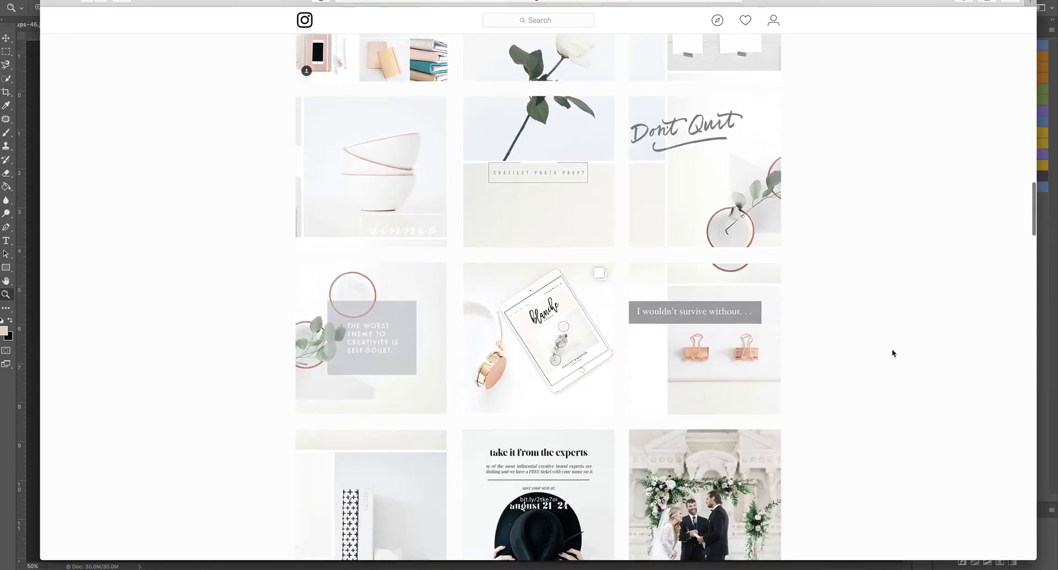
pyautogui.scroll(-3)
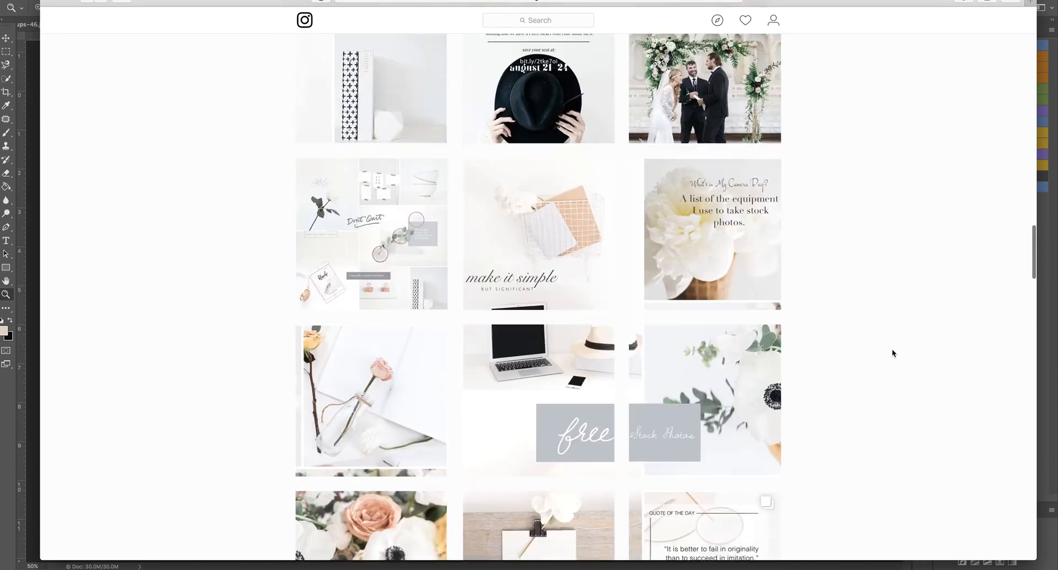
pyautogui.scroll(-3)
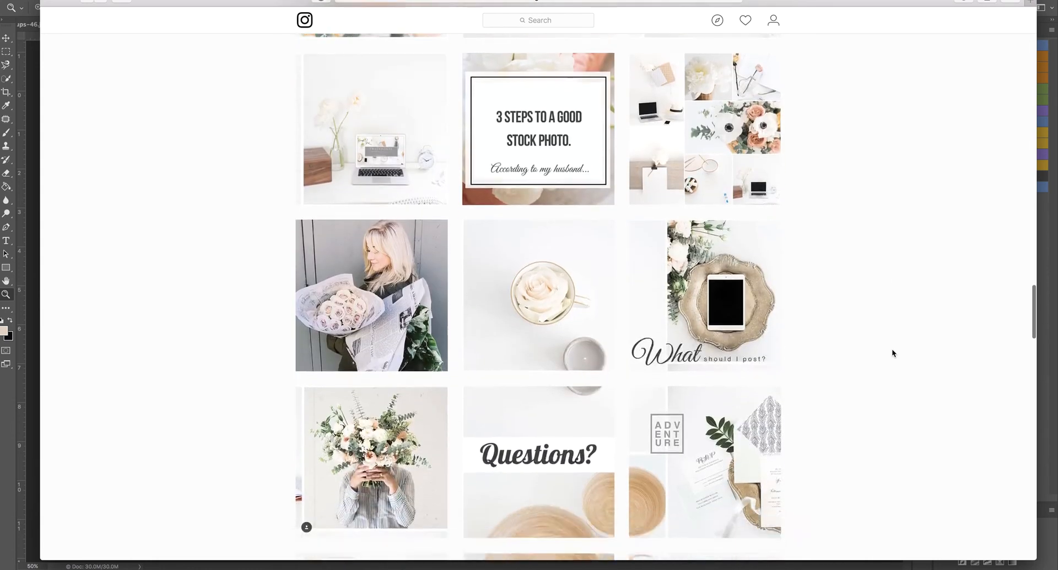
pyautogui.scroll(-3)
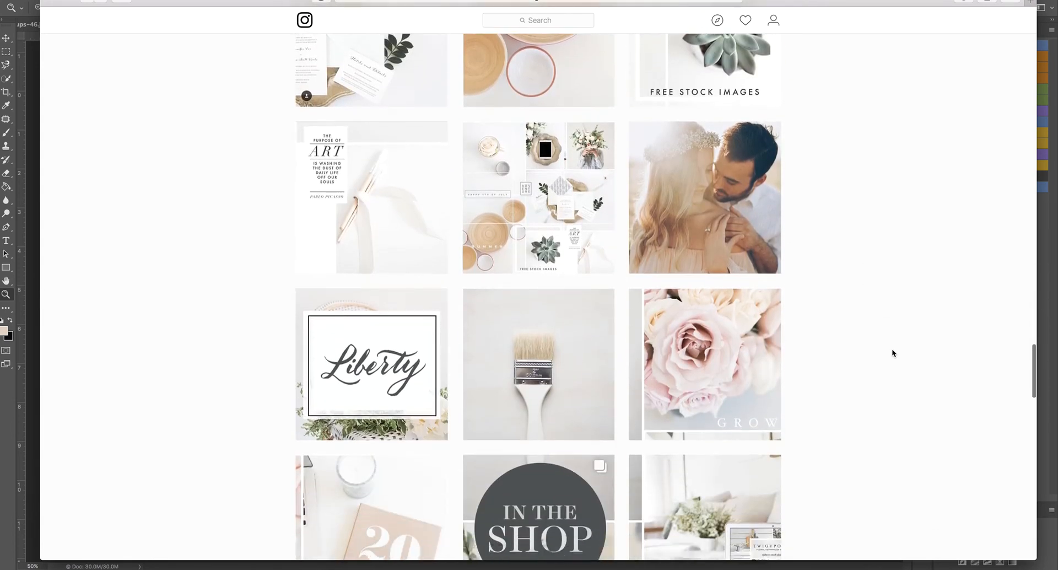
pyautogui.scroll(-3)
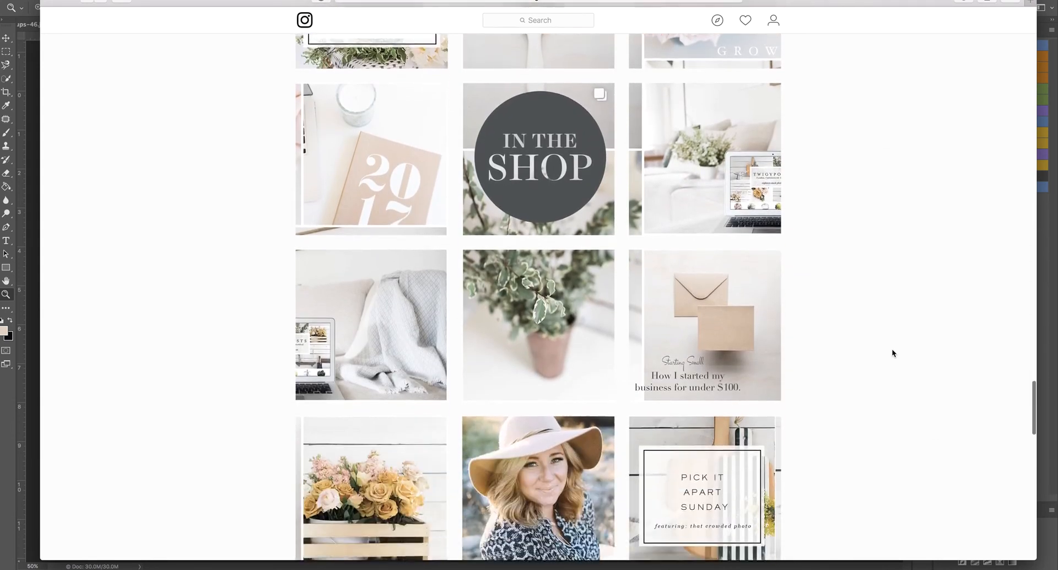
pyautogui.scroll(-3)
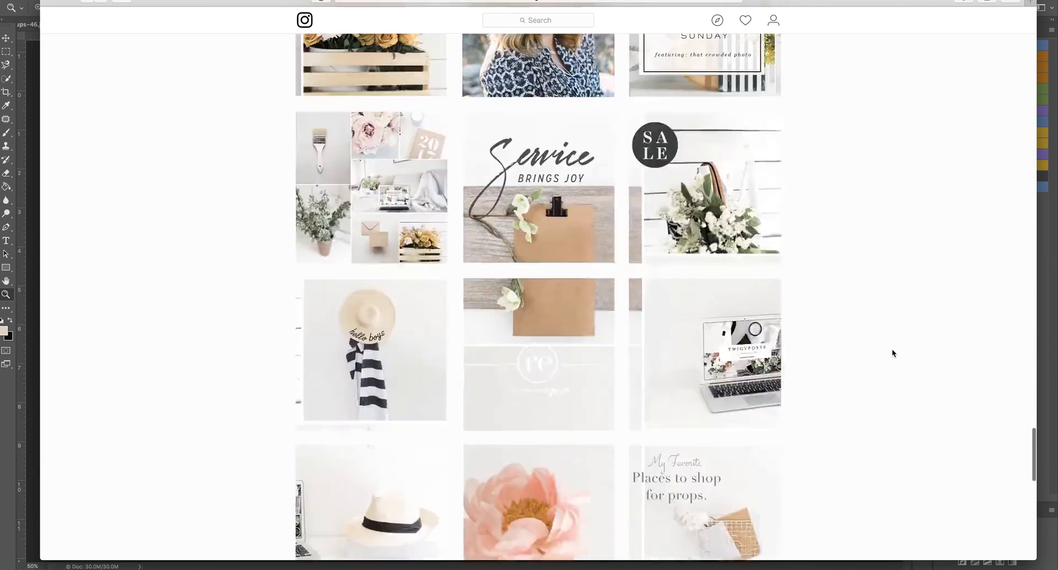
pyautogui.scroll(-3)
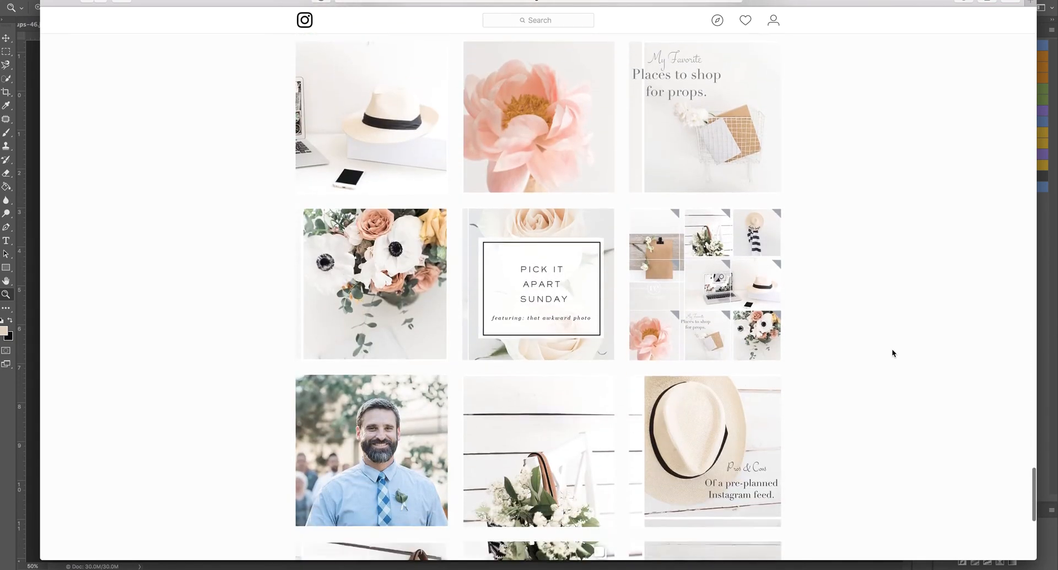
pyautogui.scroll(-3)
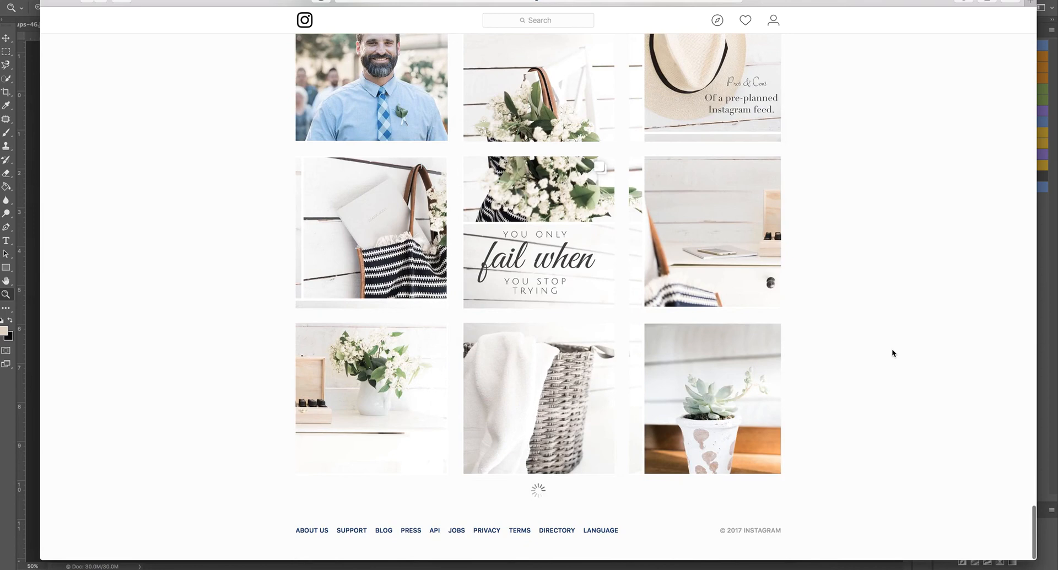
pyautogui.scroll(-3)
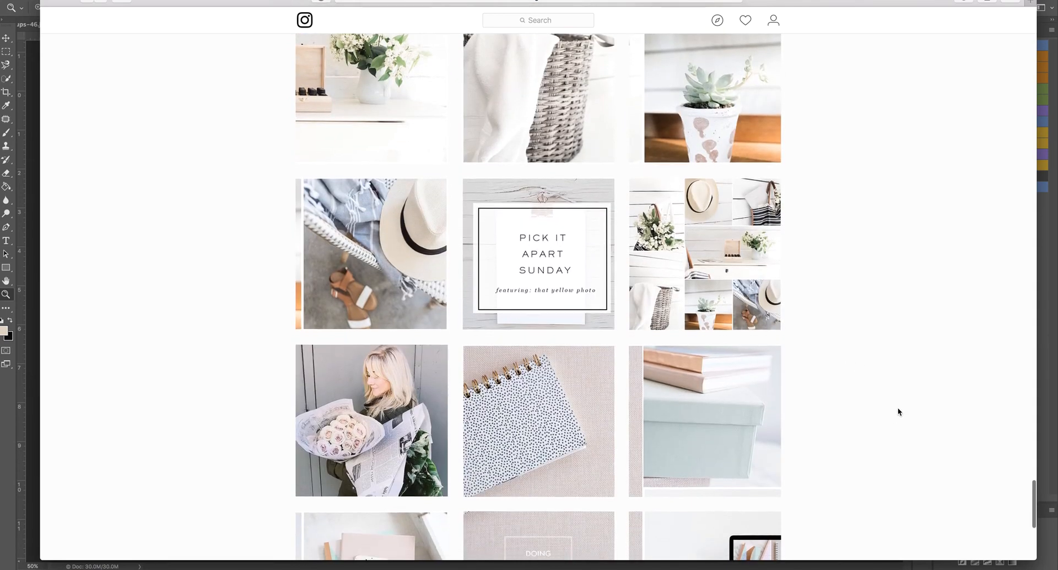
pyautogui.scroll(-3)
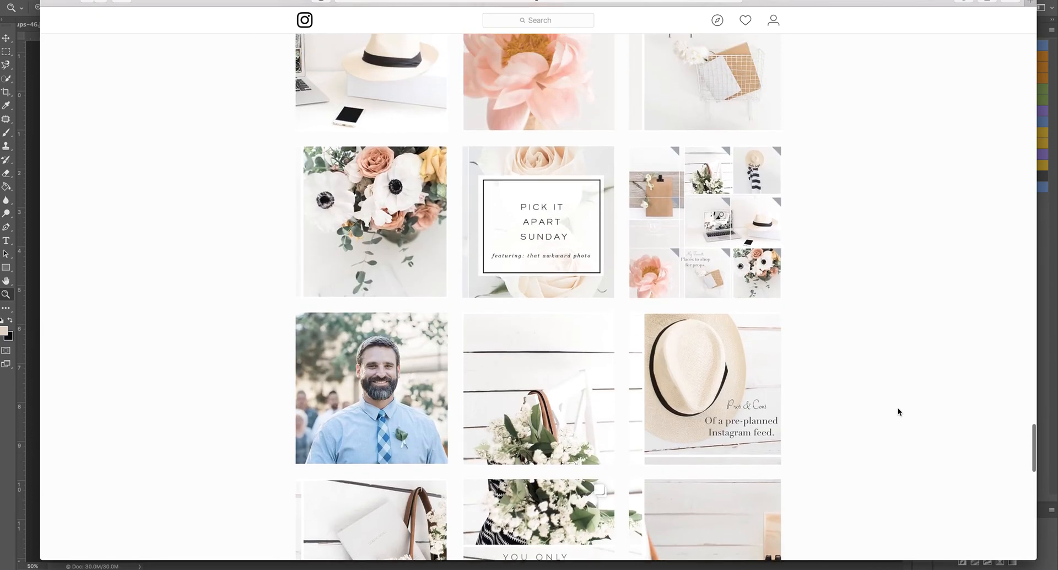
pyautogui.scroll(3)
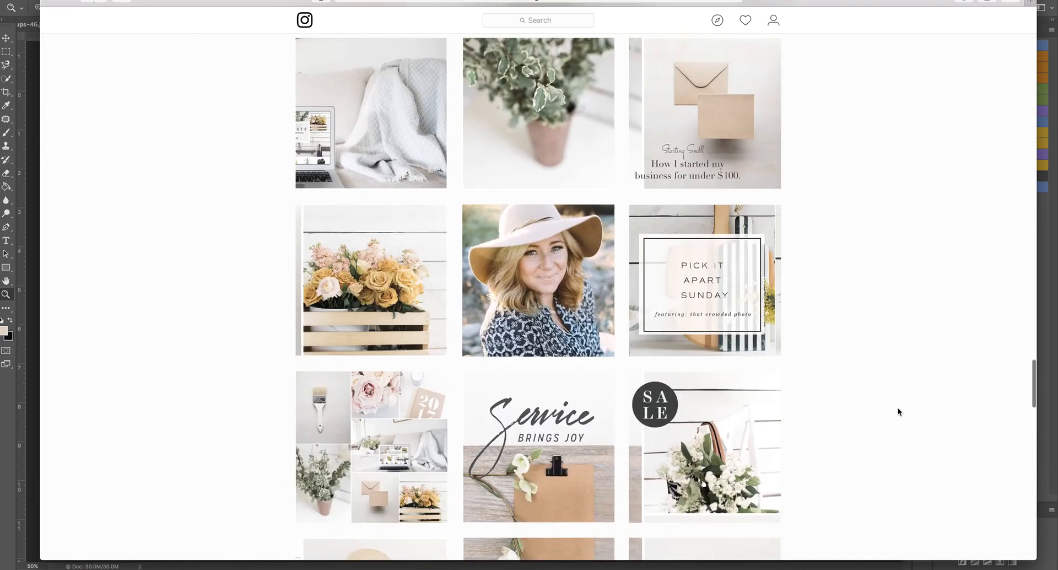
pyautogui.scroll(-3)
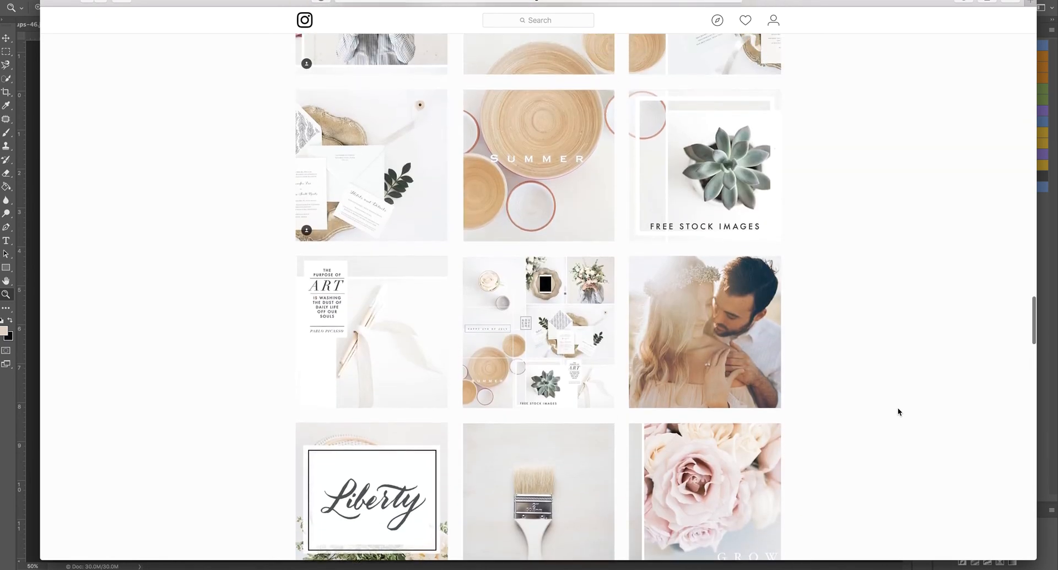